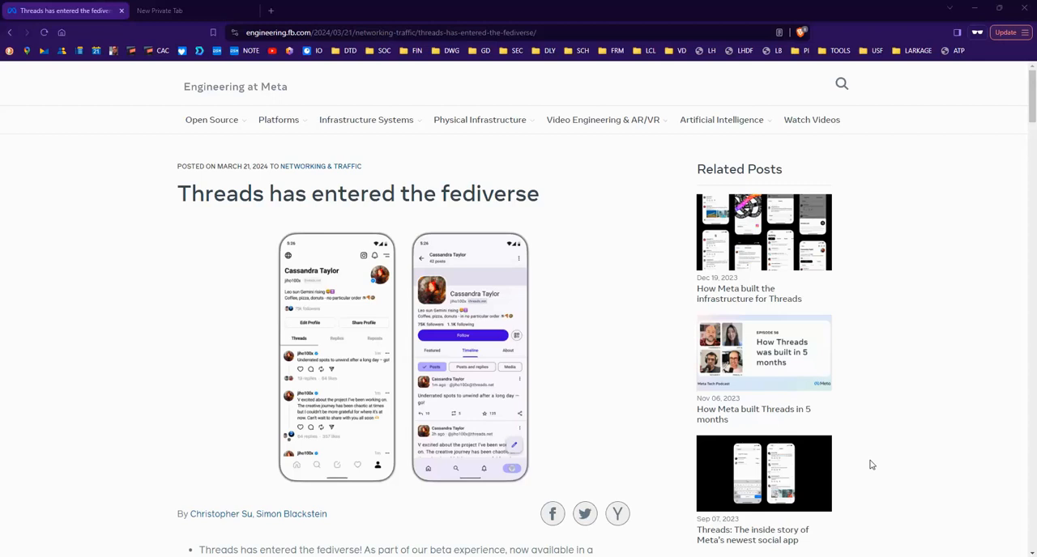
- Switch to the davethewebguy Threads profile tab to look over his recent posts
{"action": "left_click", "coordinate": [195, 10]}
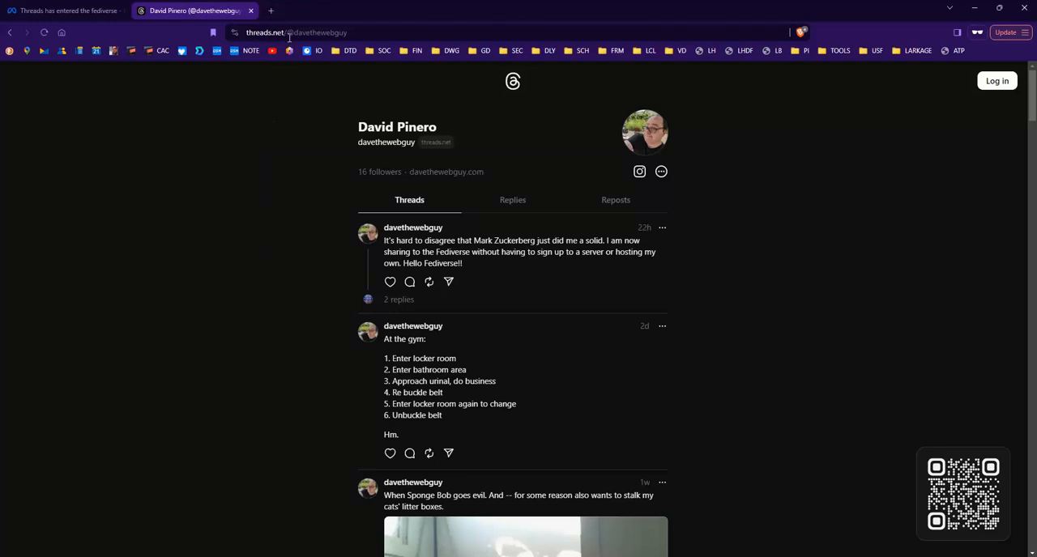
{"action": "mouse_move", "coordinate": [283, 76]}
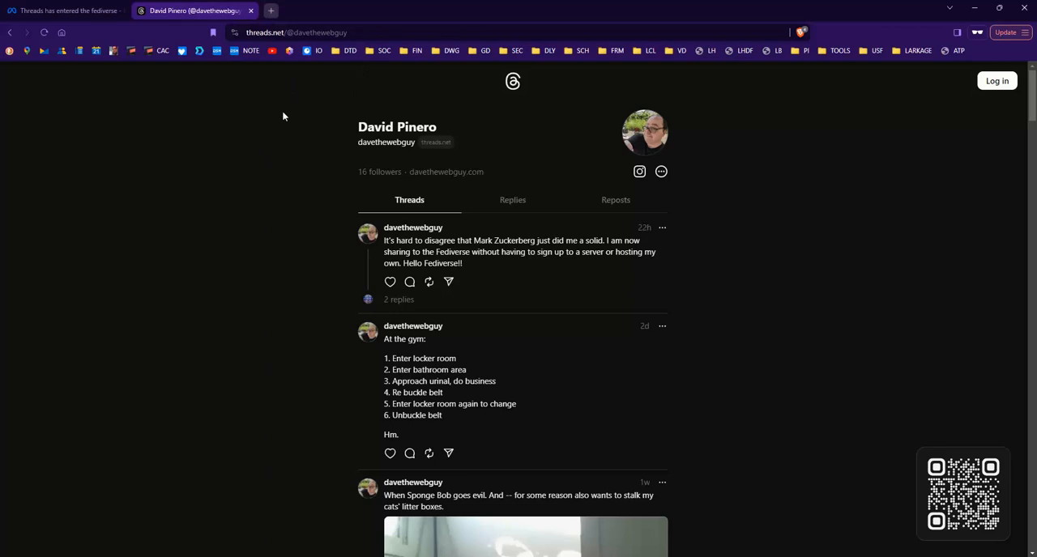
{"action": "mouse_move", "coordinate": [272, 168]}
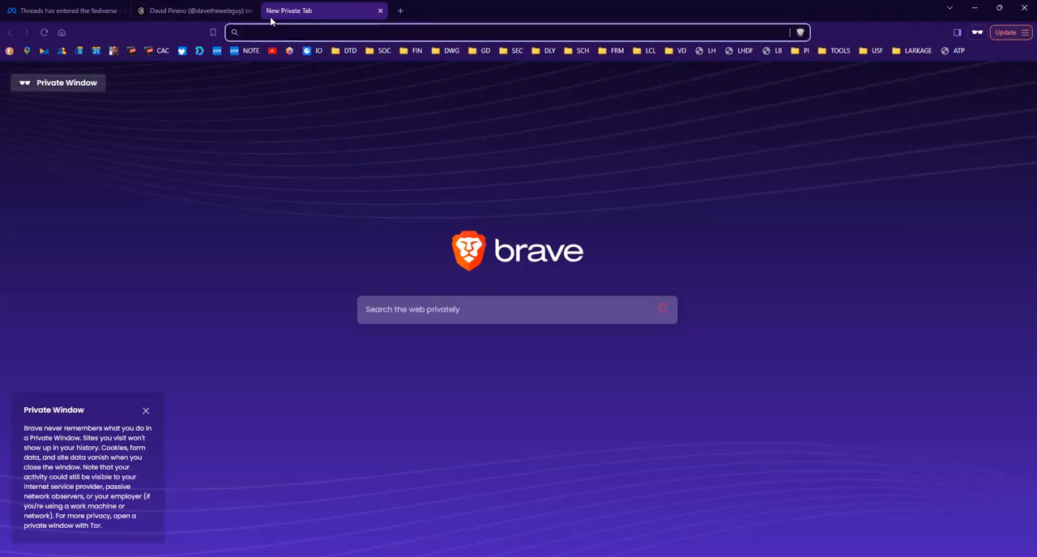
- Load mastodon.social in the address bar and go to its Login page from Explore
{"action": "type", "text": "mastodon.s"}
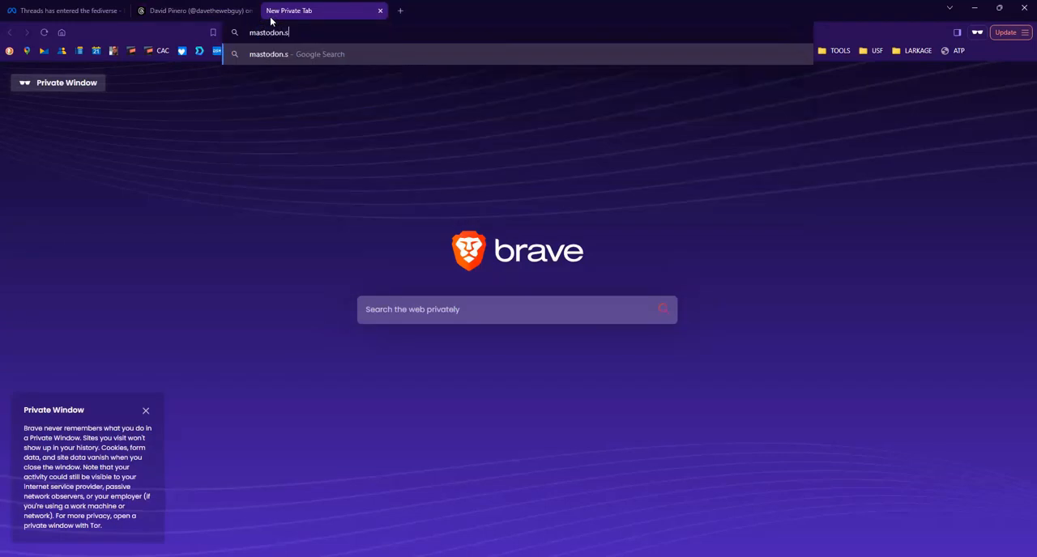
{"action": "key", "text": "Return"}
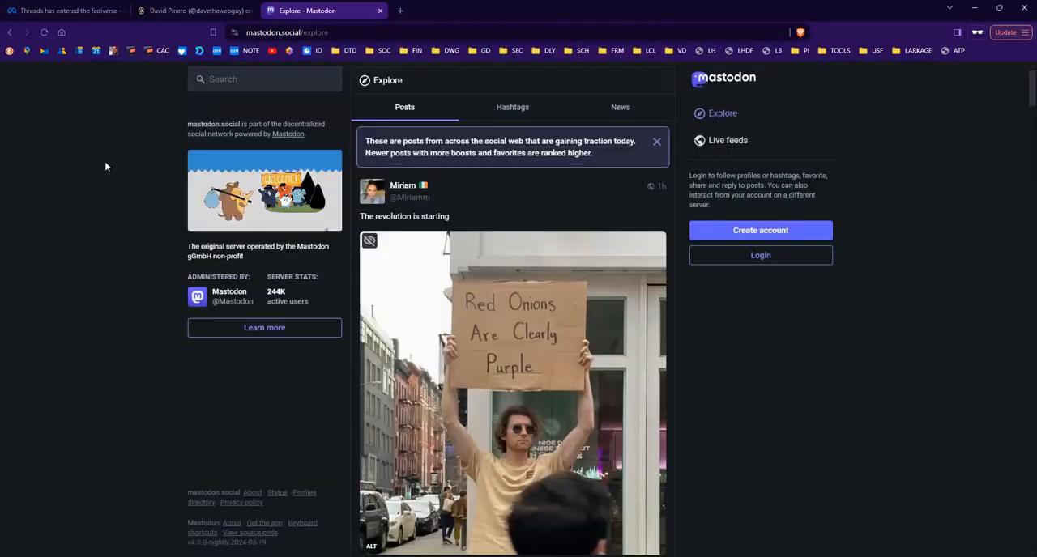
{"action": "mouse_move", "coordinate": [138, 270]}
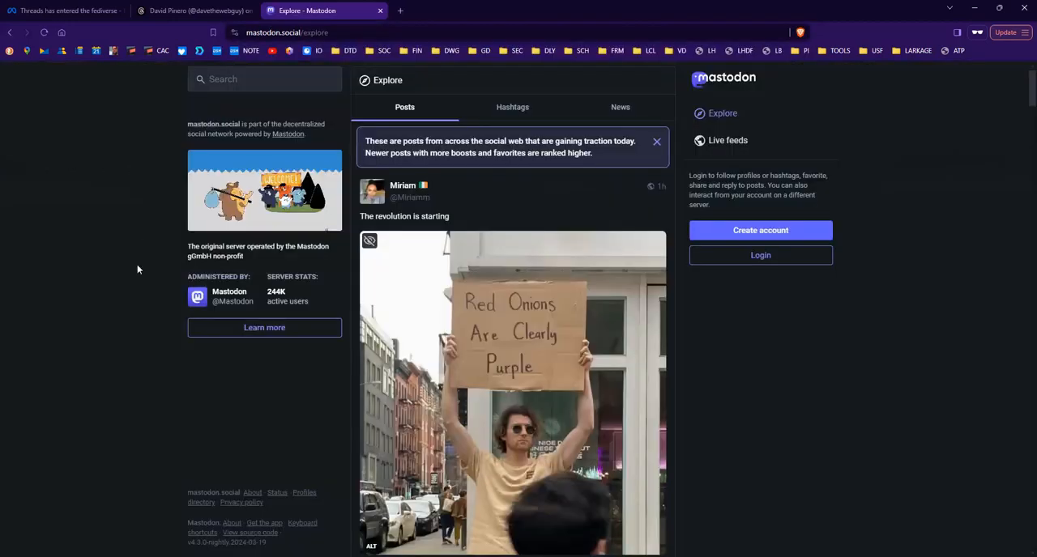
{"action": "left_click", "coordinate": [759, 255]}
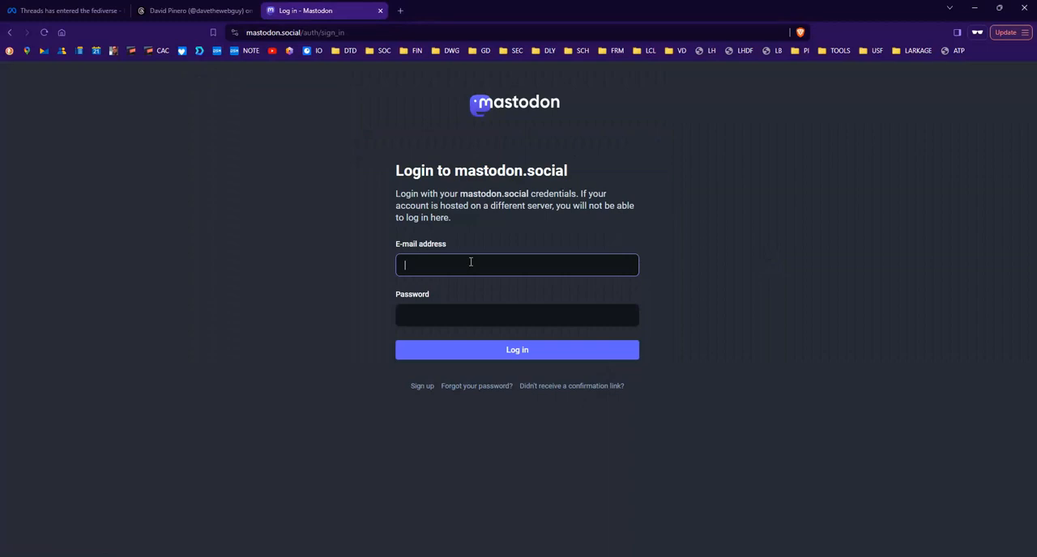
- Enter the davethewebguy e-mail address and move on to the password field
{"action": "type", "text": "dav"}
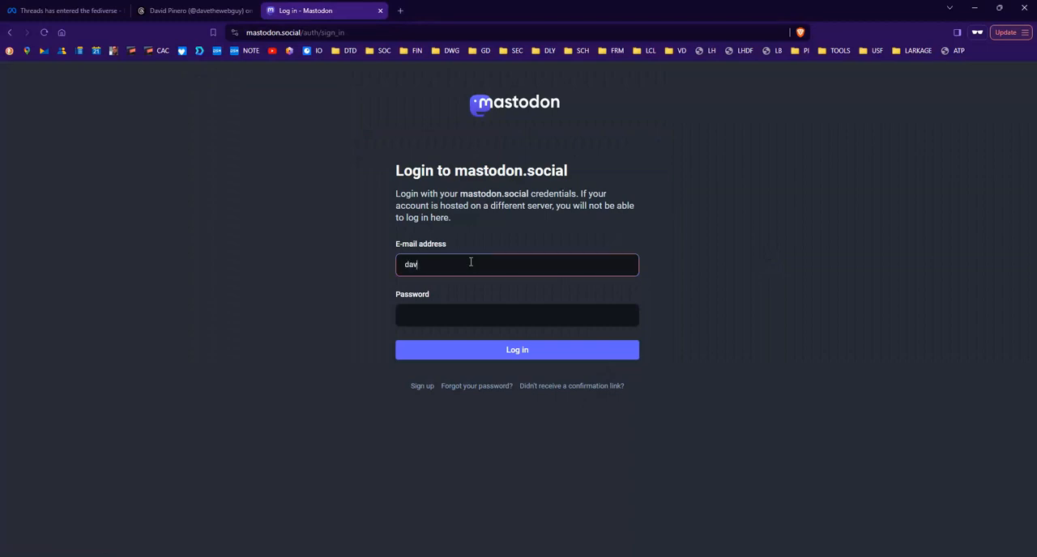
{"action": "left_click", "coordinate": [517, 349]}
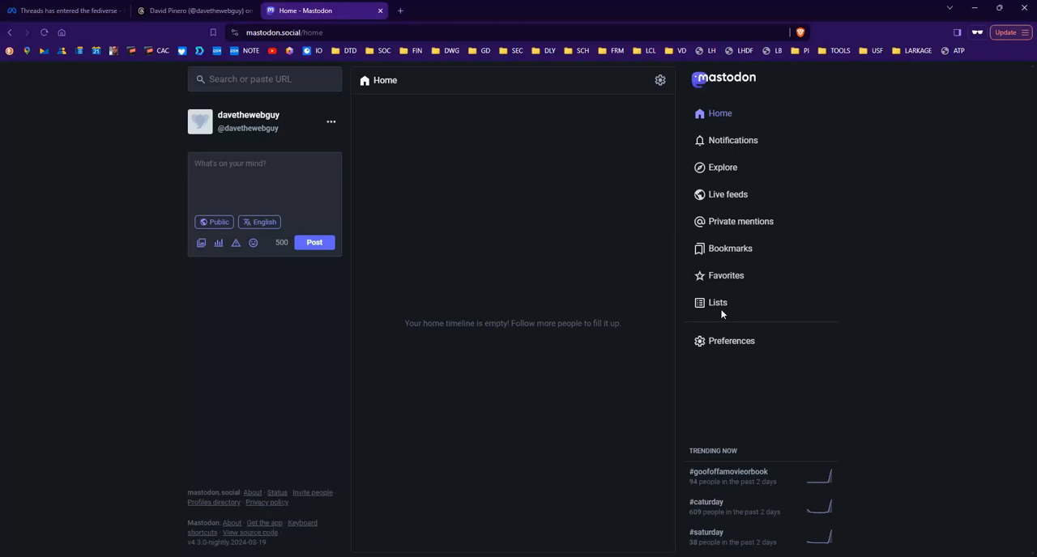
{"action": "mouse_move", "coordinate": [178, 10]}
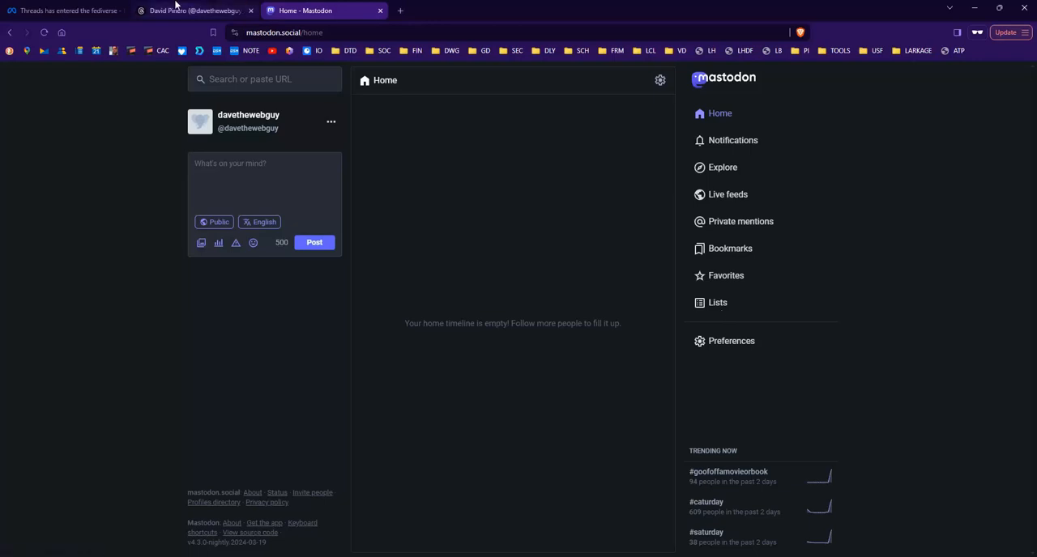
- Return to the Threads profile tab and select the profile's display name
{"action": "left_click", "coordinate": [194, 11]}
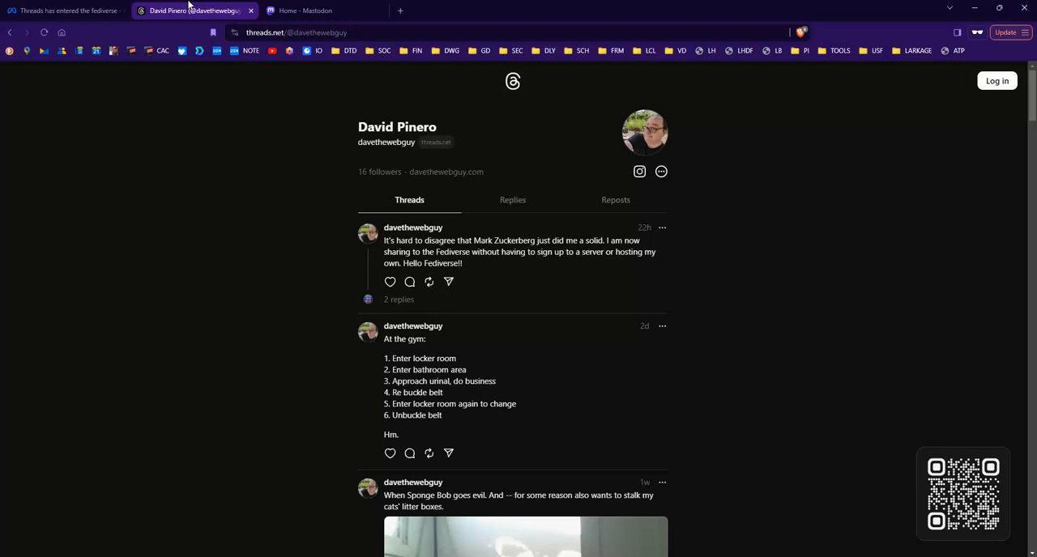
{"action": "mouse_move", "coordinate": [743, 180]}
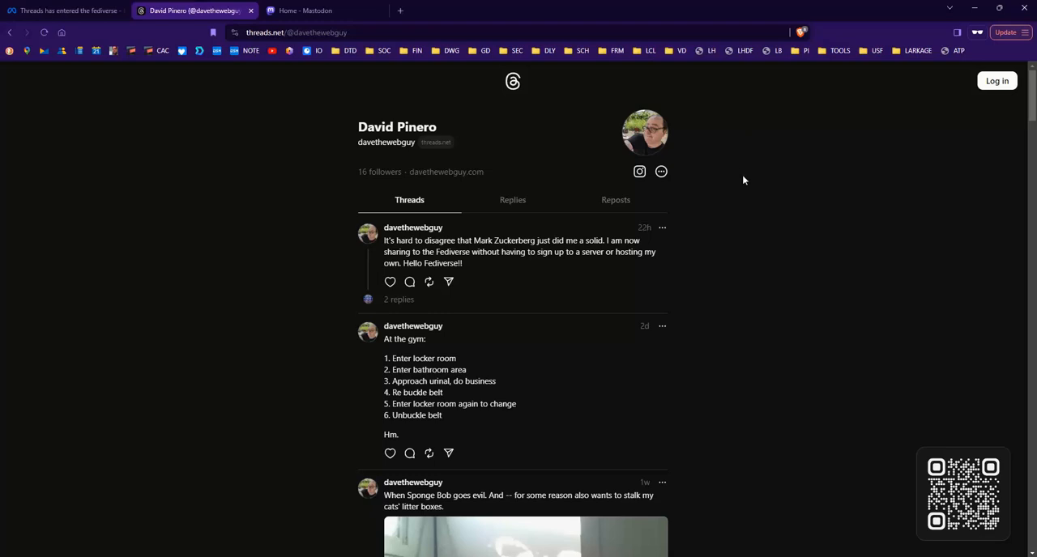
{"action": "mouse_move", "coordinate": [343, 130]}
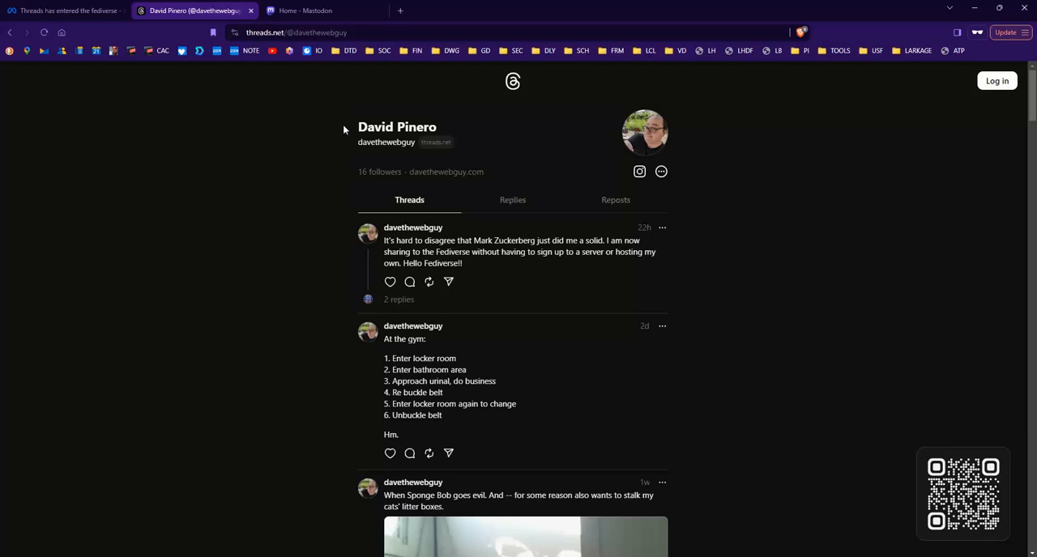
{"action": "double_click", "coordinate": [397, 127]}
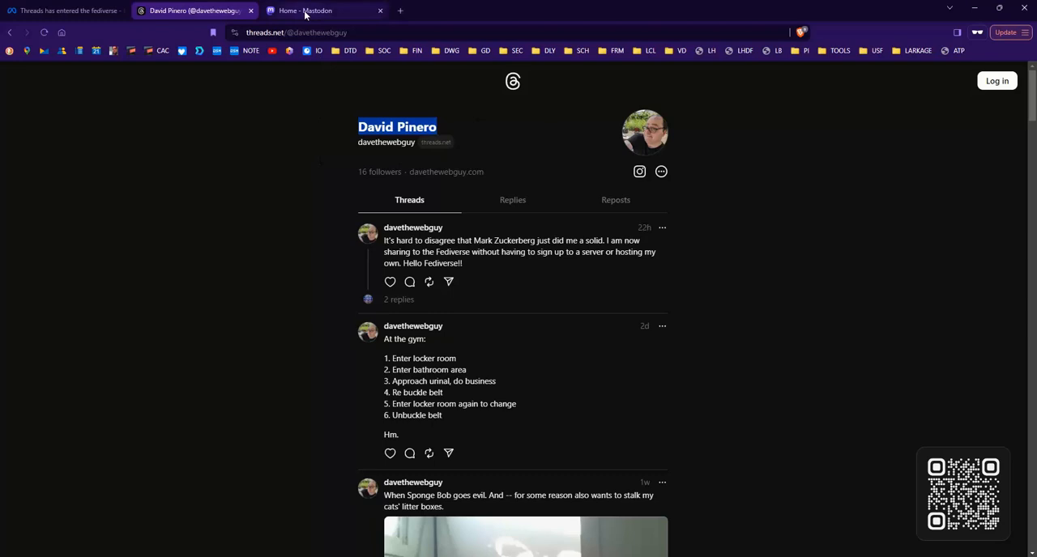
{"action": "mouse_move", "coordinate": [316, 11]}
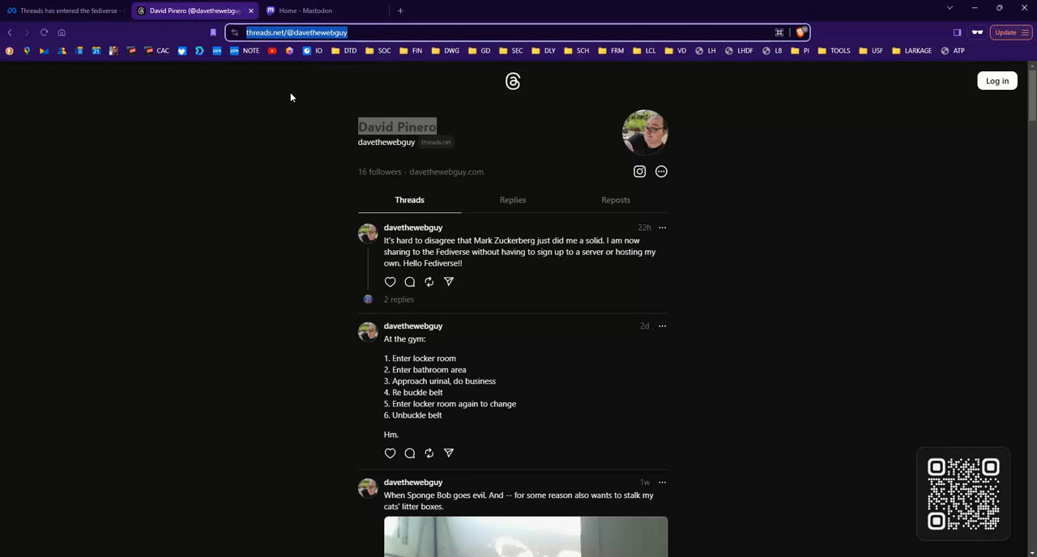
- Copy the Threads profile URL from the address bar for searching in Mastodon
{"action": "right_click", "coordinate": [295, 33]}
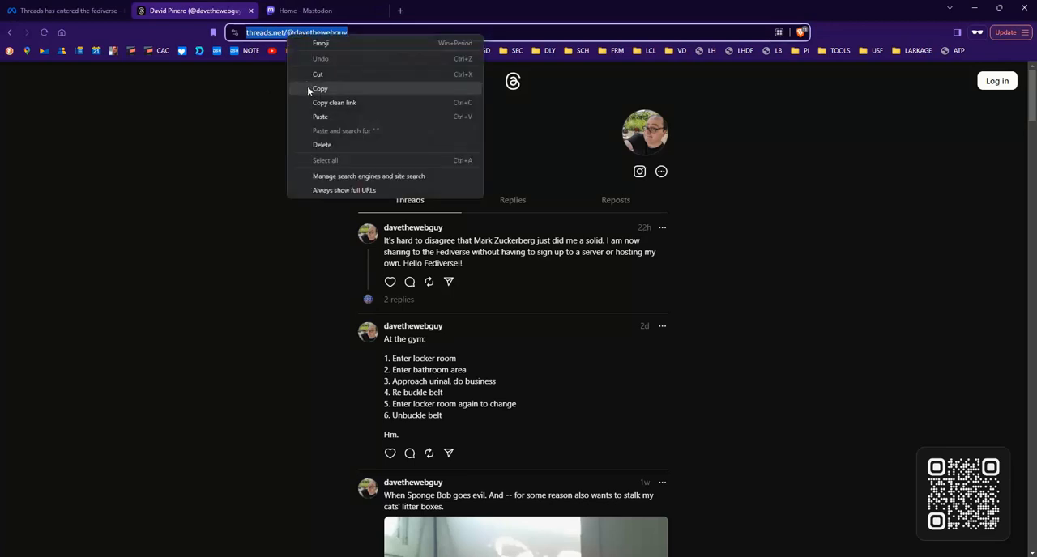
{"action": "left_click", "coordinate": [316, 11]}
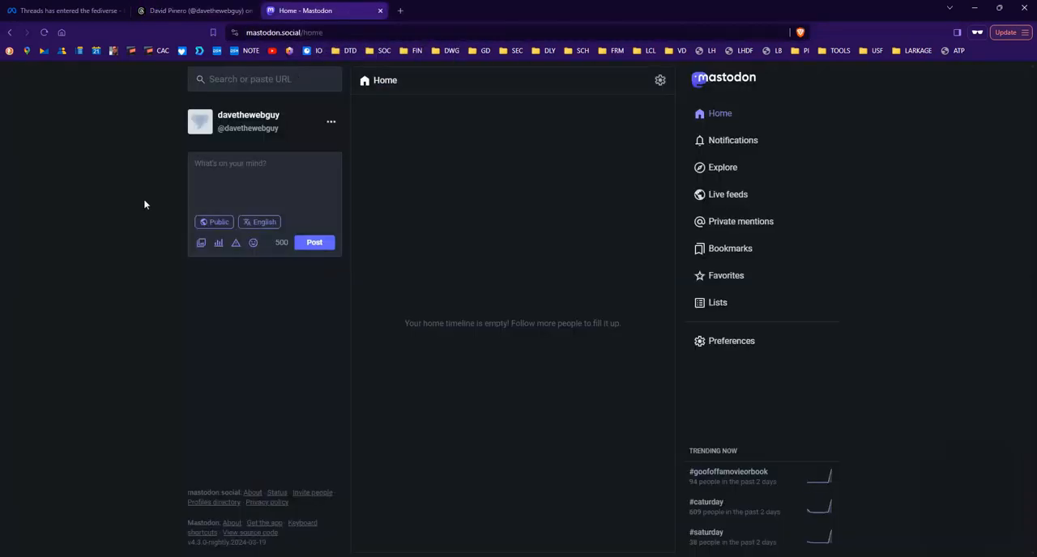
{"action": "mouse_move", "coordinate": [238, 95]}
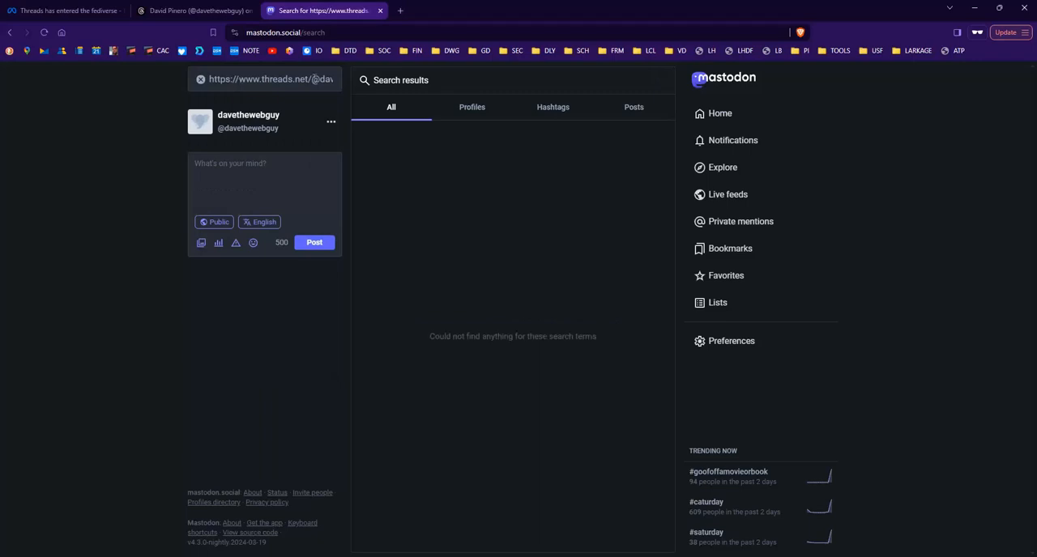
{"action": "left_click", "coordinate": [269, 78]}
{"action": "type", "text": "@davethewebguy"}
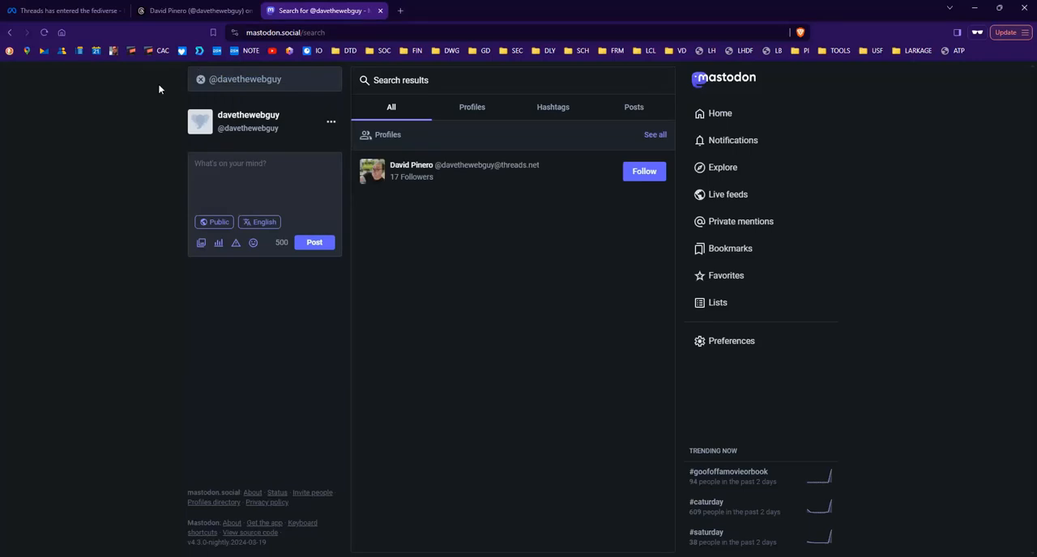
{"action": "mouse_move", "coordinate": [131, 119]}
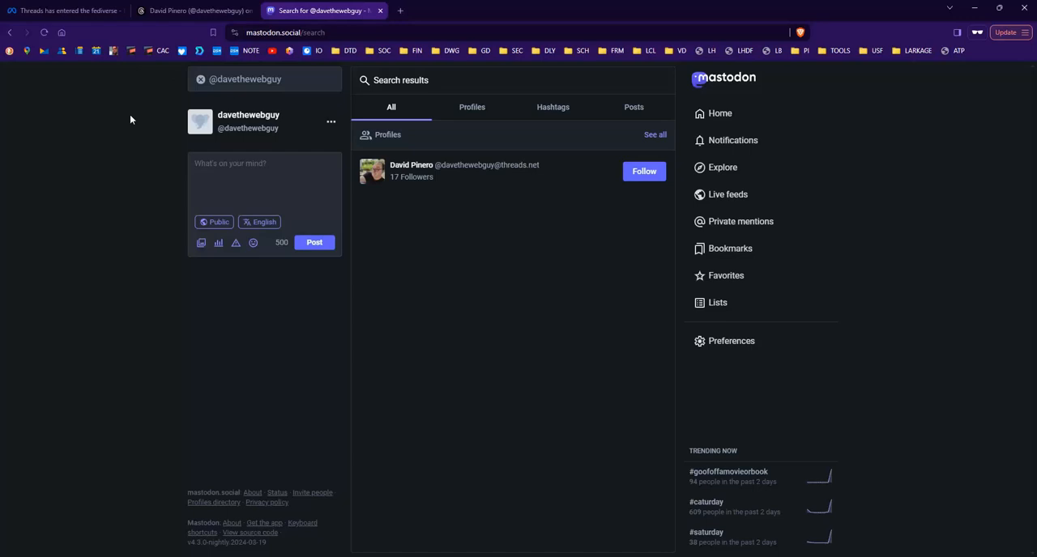
{"action": "mouse_move", "coordinate": [215, 109]}
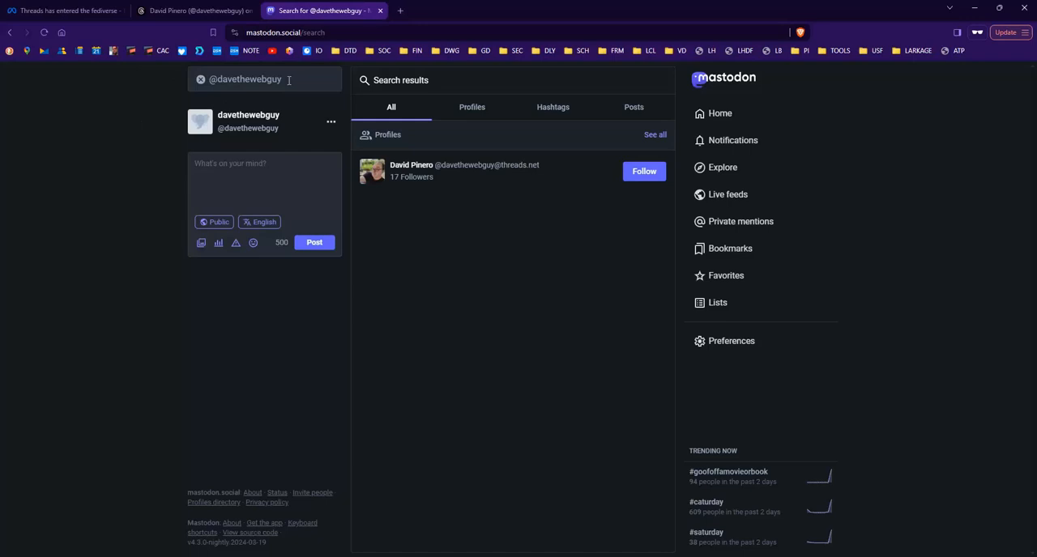
{"action": "mouse_move", "coordinate": [411, 165]}
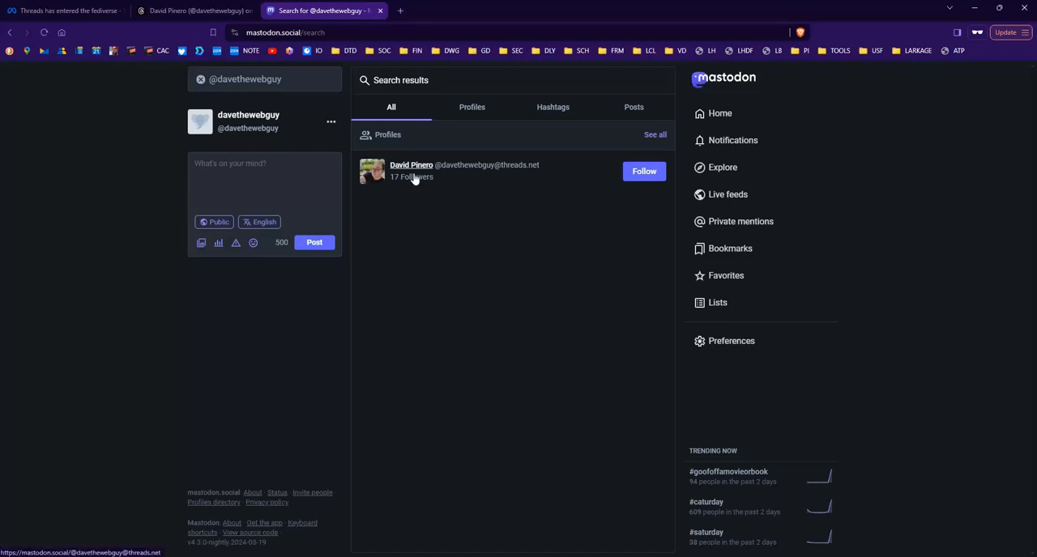
{"action": "mouse_move", "coordinate": [444, 180]}
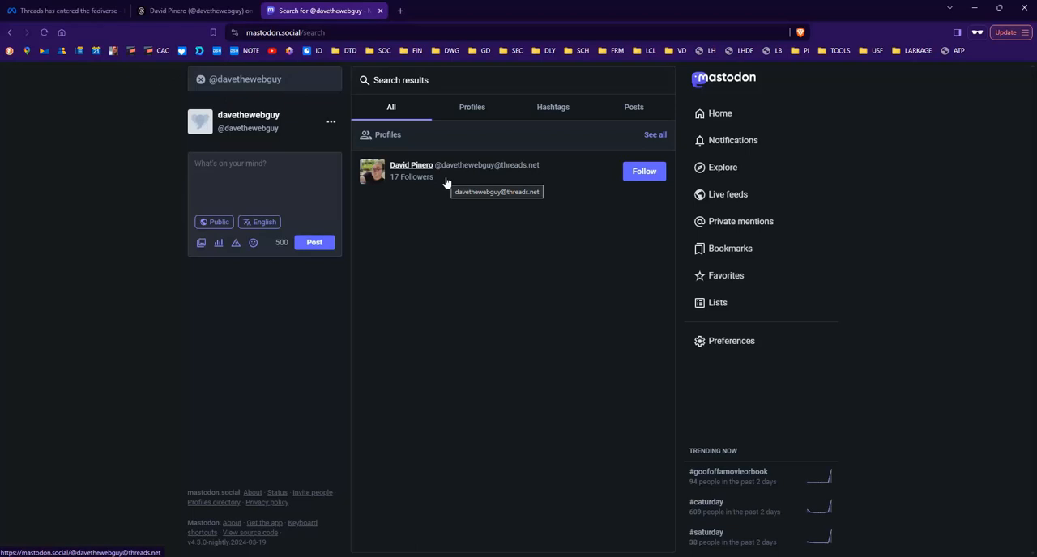
{"action": "mouse_move", "coordinate": [476, 190]}
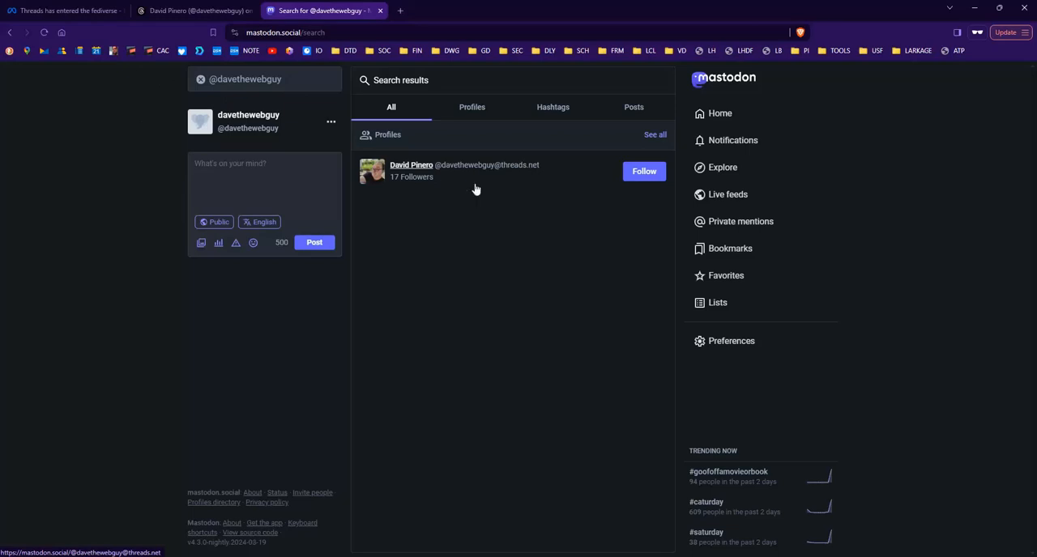
{"action": "mouse_move", "coordinate": [485, 177]}
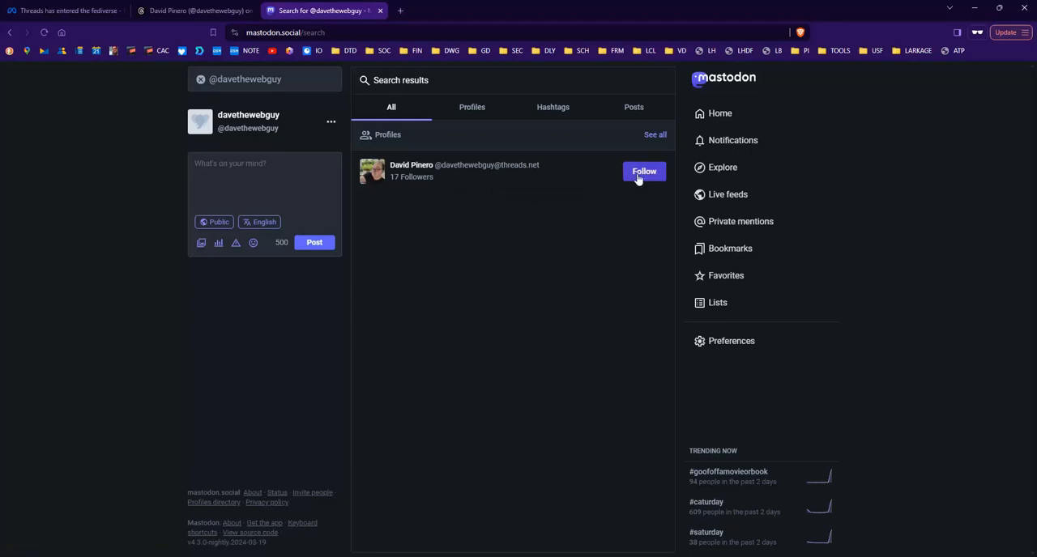
{"action": "left_click", "coordinate": [644, 171]}
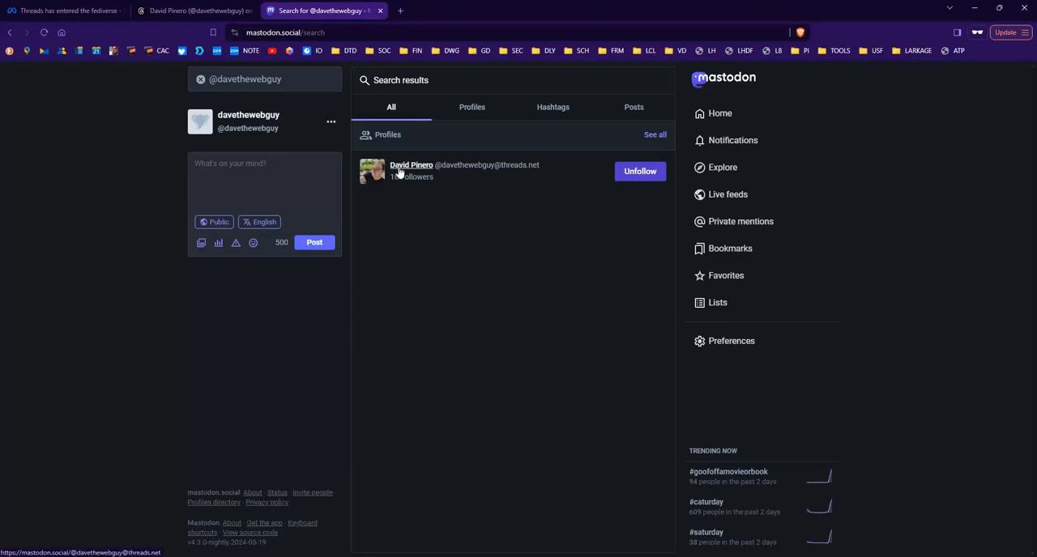
{"action": "mouse_move", "coordinate": [412, 170]}
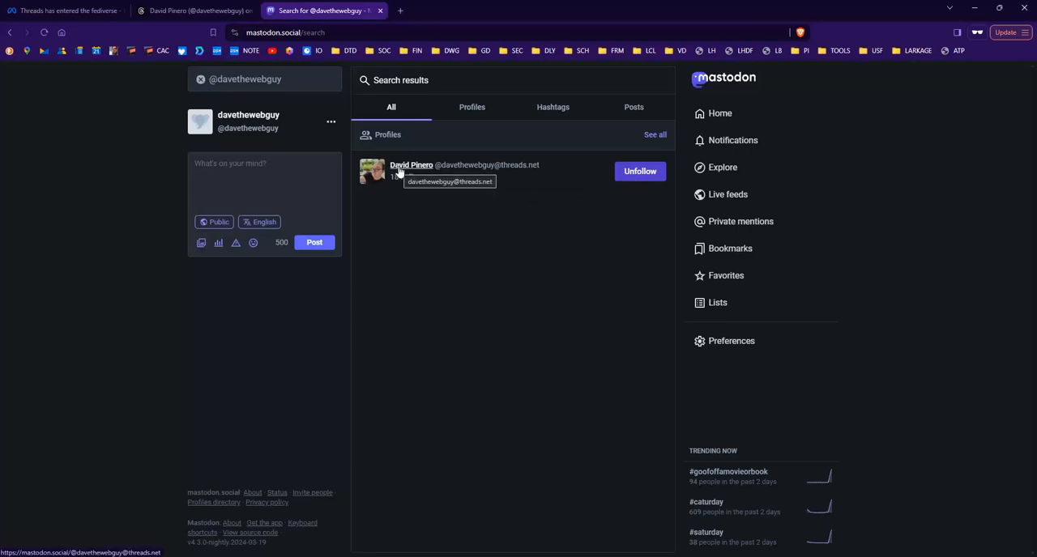
- View the followed account's Mastodon profile, then return to the threads.net profile tab
{"action": "left_click", "coordinate": [411, 165]}
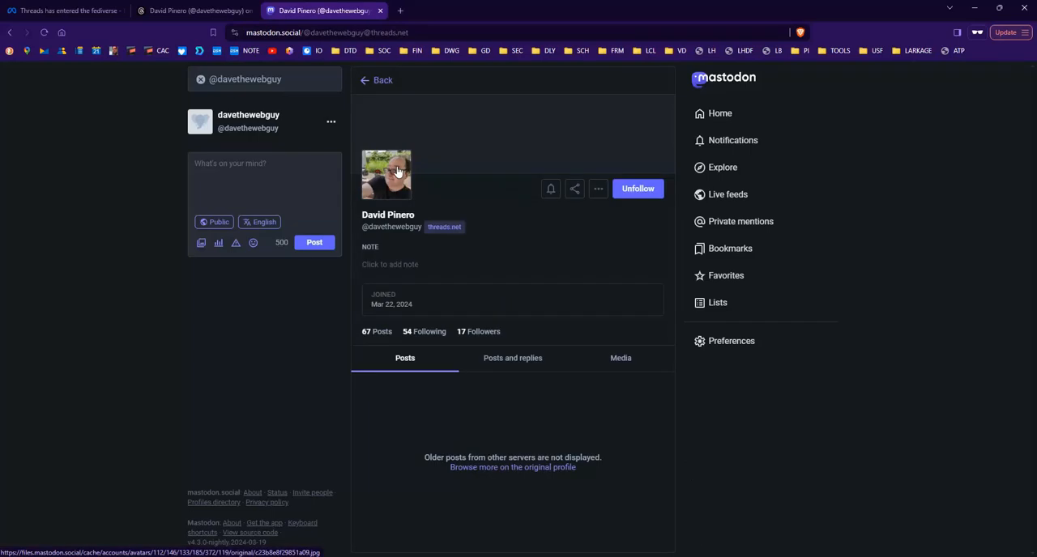
{"action": "mouse_move", "coordinate": [395, 444]}
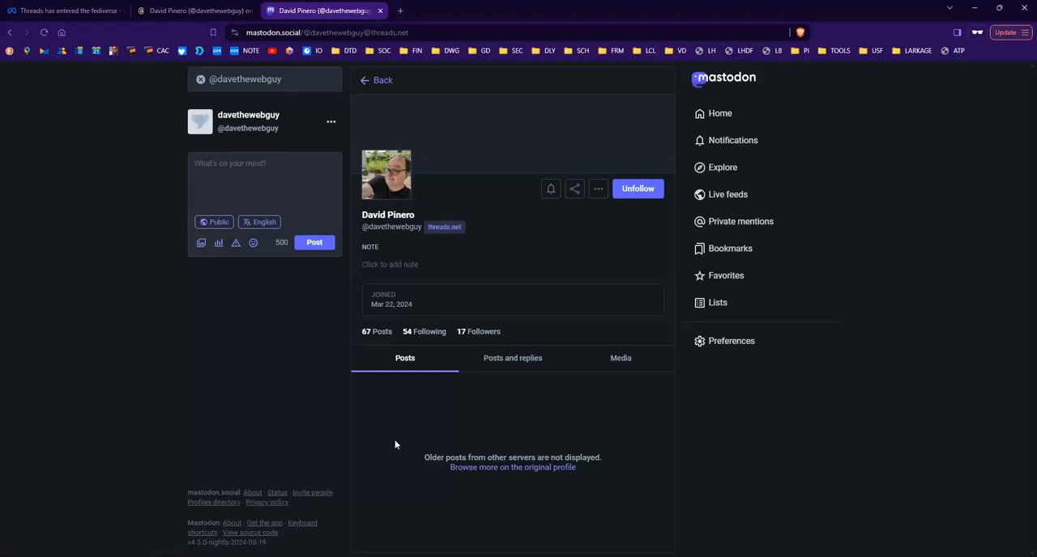
{"action": "mouse_move", "coordinate": [368, 342]}
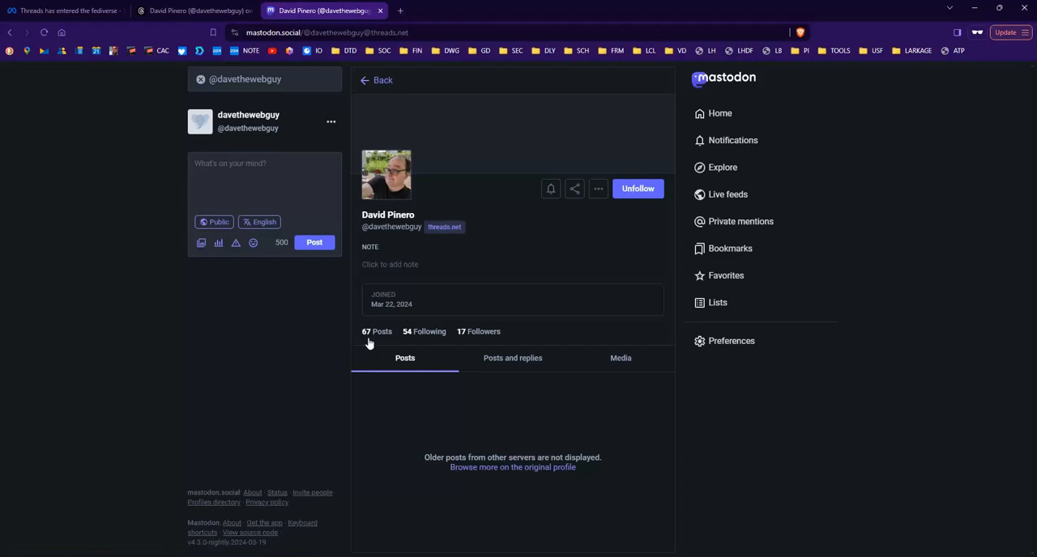
{"action": "mouse_move", "coordinate": [369, 340]}
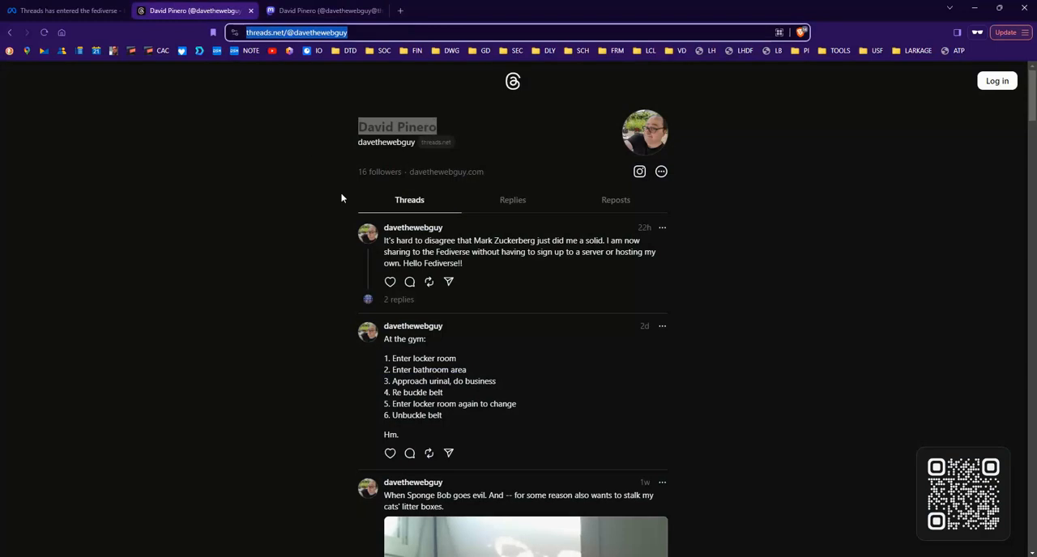
{"action": "mouse_move", "coordinate": [270, 186]}
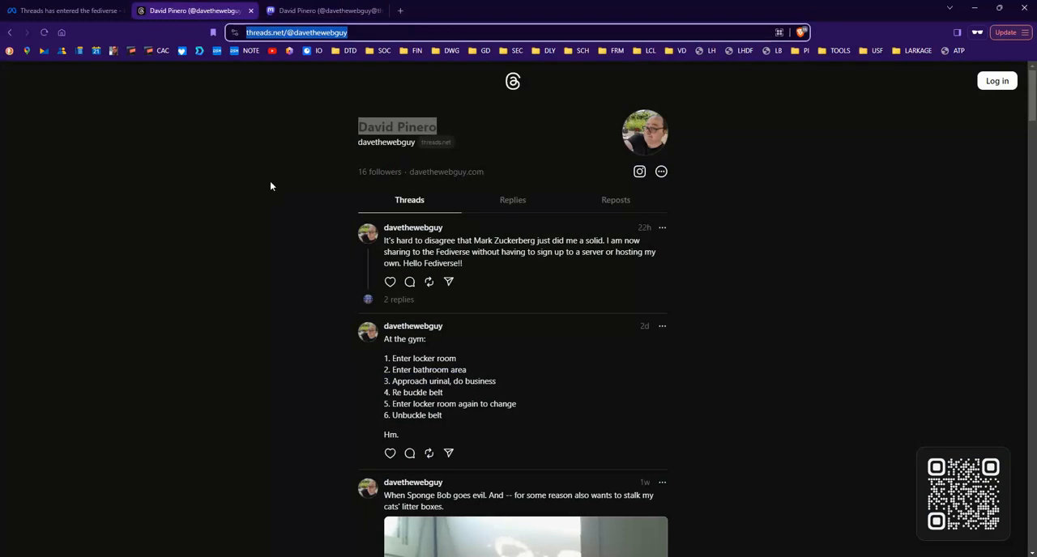
{"action": "mouse_move", "coordinate": [306, 68]}
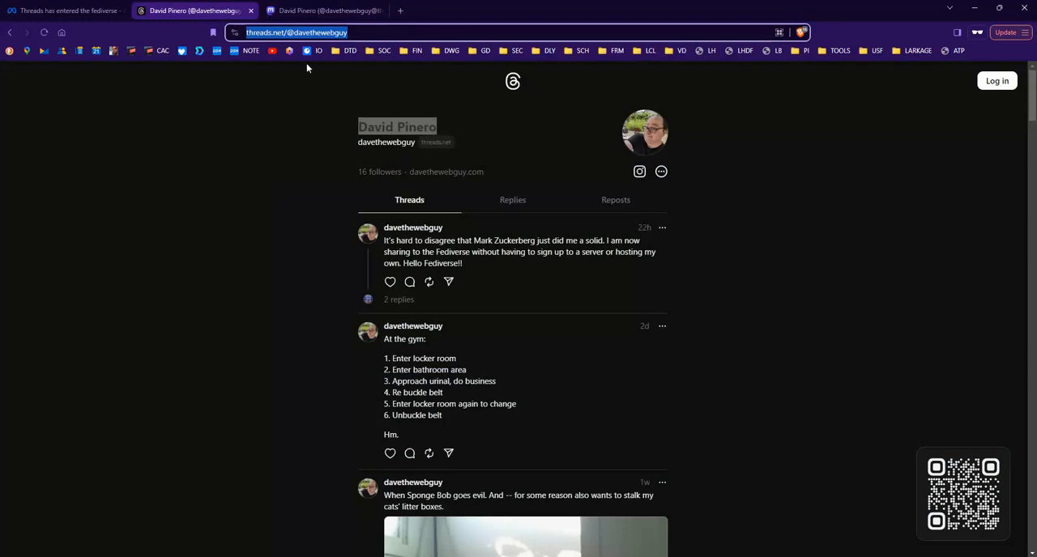
{"action": "left_click", "coordinate": [321, 11]}
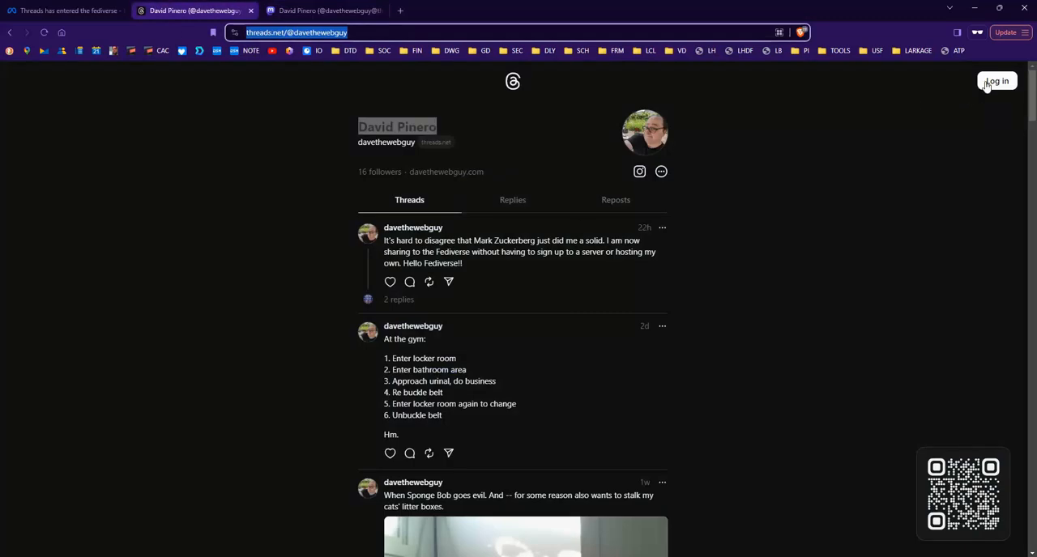
- Sign in to Threads with the davethewebguy Instagram username and password
{"action": "left_click", "coordinate": [995, 81]}
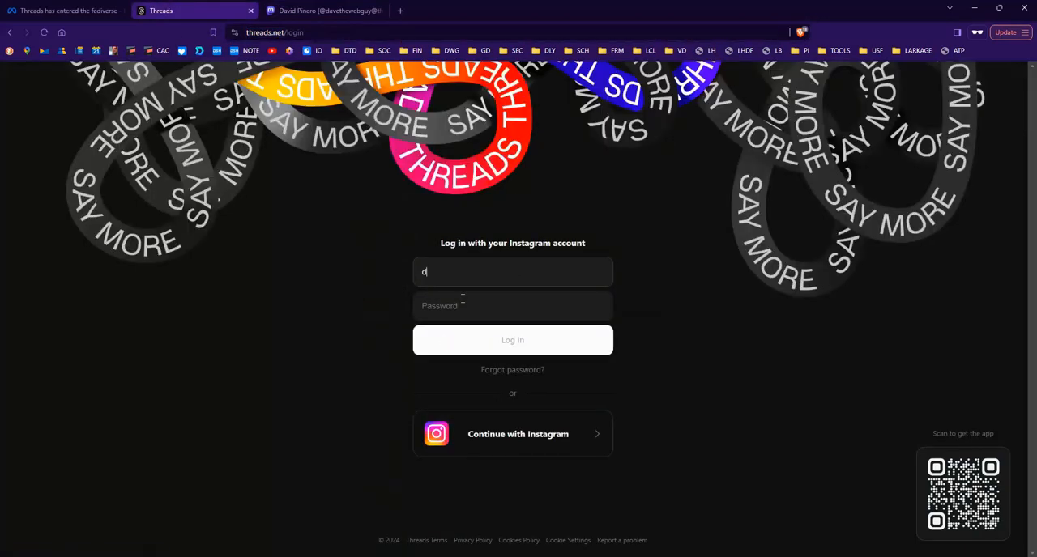
{"action": "type", "text": "avethewebguy"}
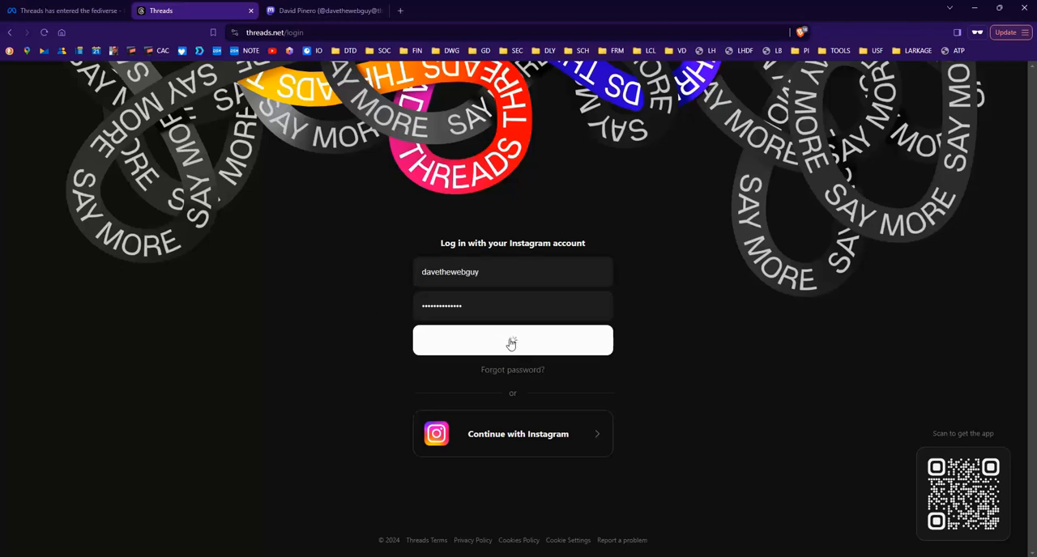
{"action": "left_click", "coordinate": [512, 340]}
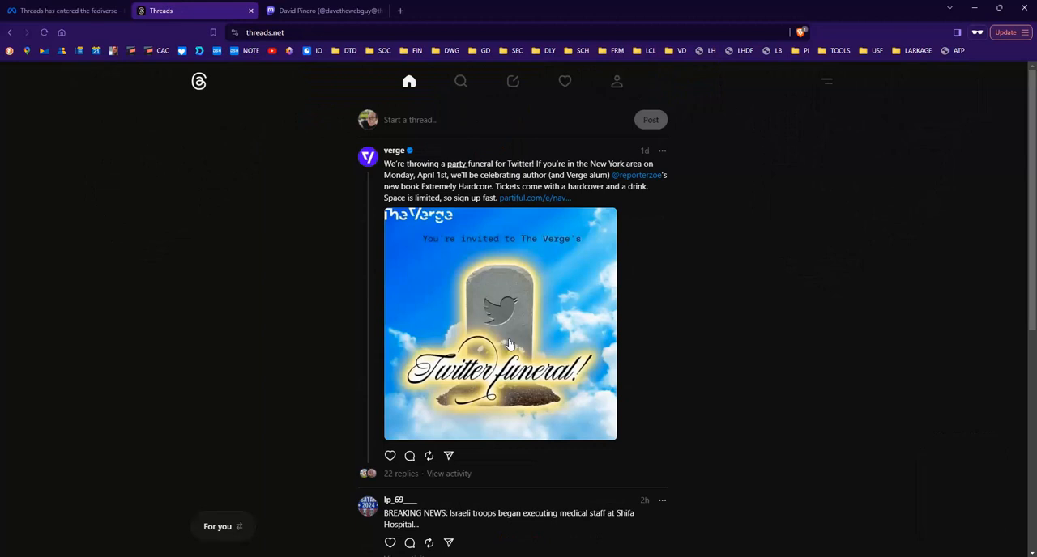
- Compose a thread: "I am creating a Threads post. Will it show up on Mastodon?"
{"action": "left_click", "coordinate": [409, 120]}
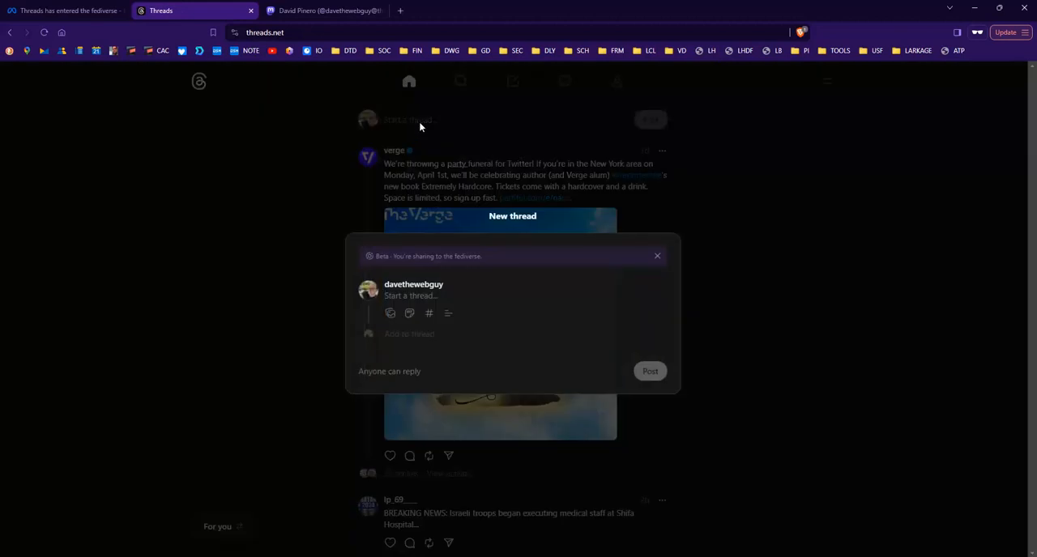
{"action": "type", "text": "I am c"}
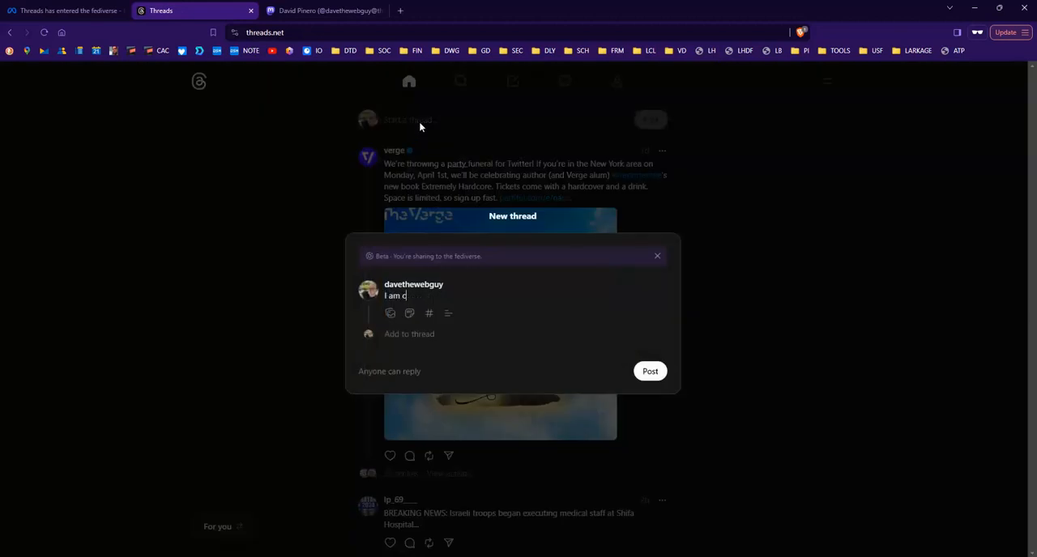
{"action": "type", "text": "reating a t"}
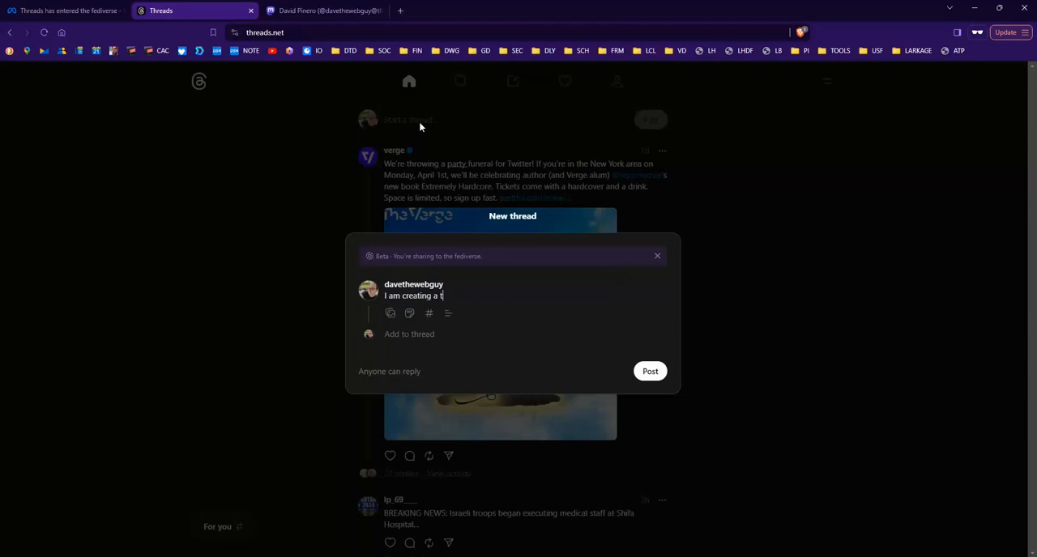
{"action": "type", "text": "hreads"}
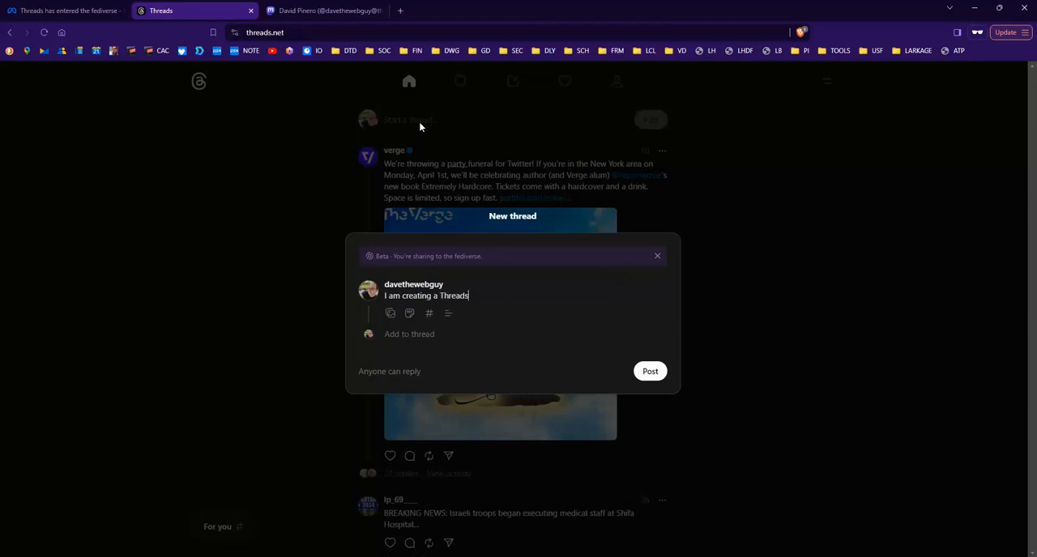
{"action": "type", "text": "post"}
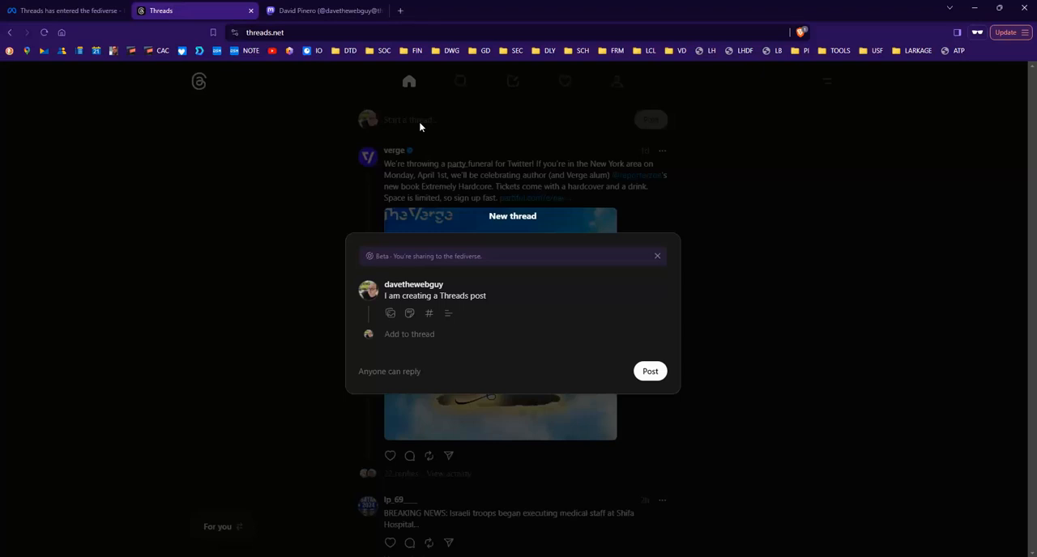
{"action": "type", "text": "."}
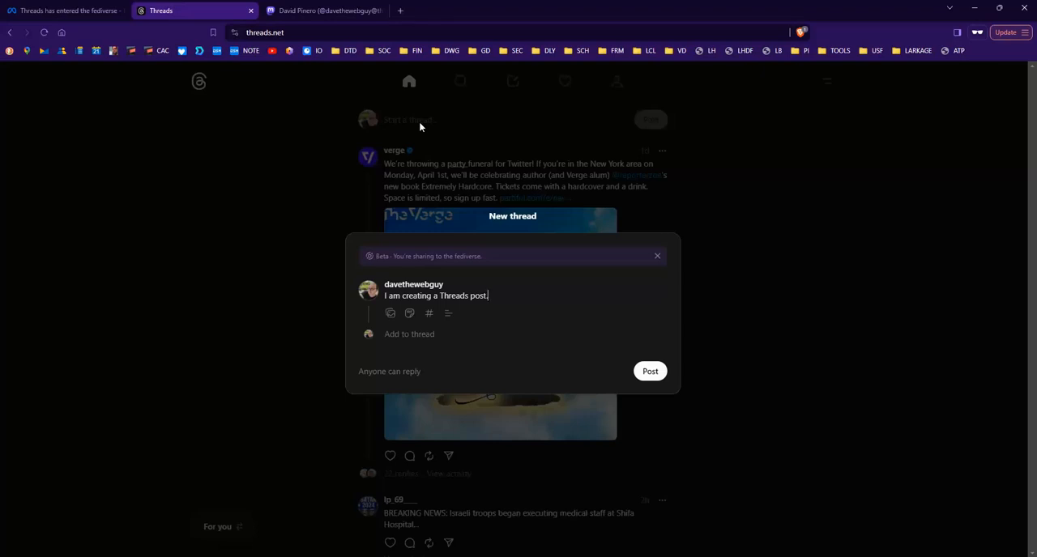
{"action": "type", "text": "Will it show up on Masto"}
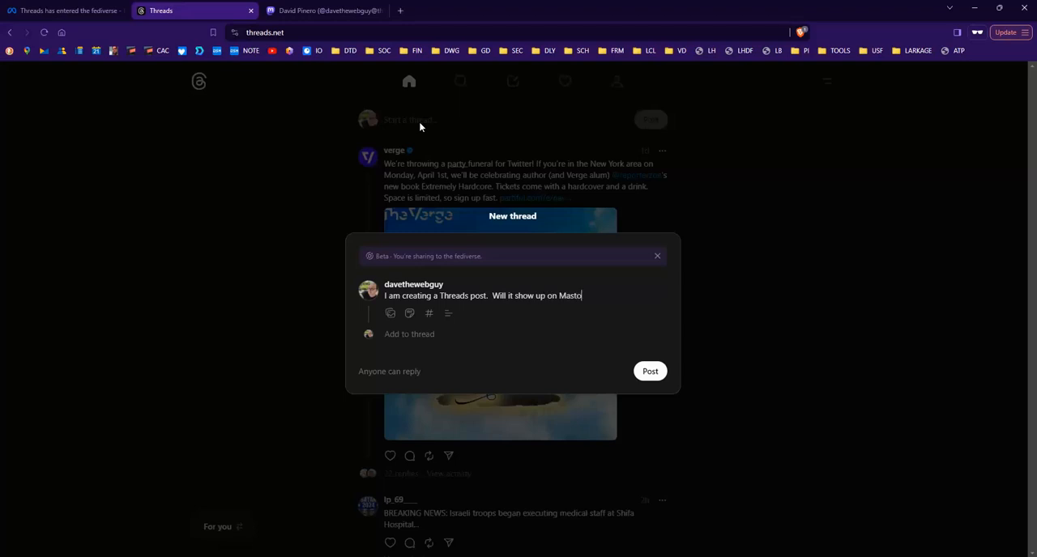
{"action": "type", "text": "don?"}
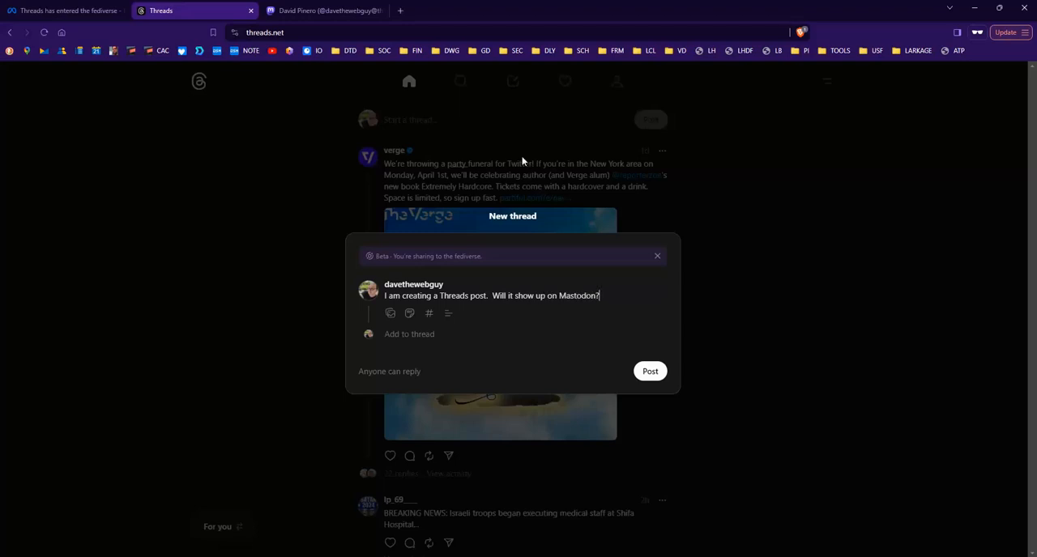
{"action": "mouse_move", "coordinate": [478, 310]}
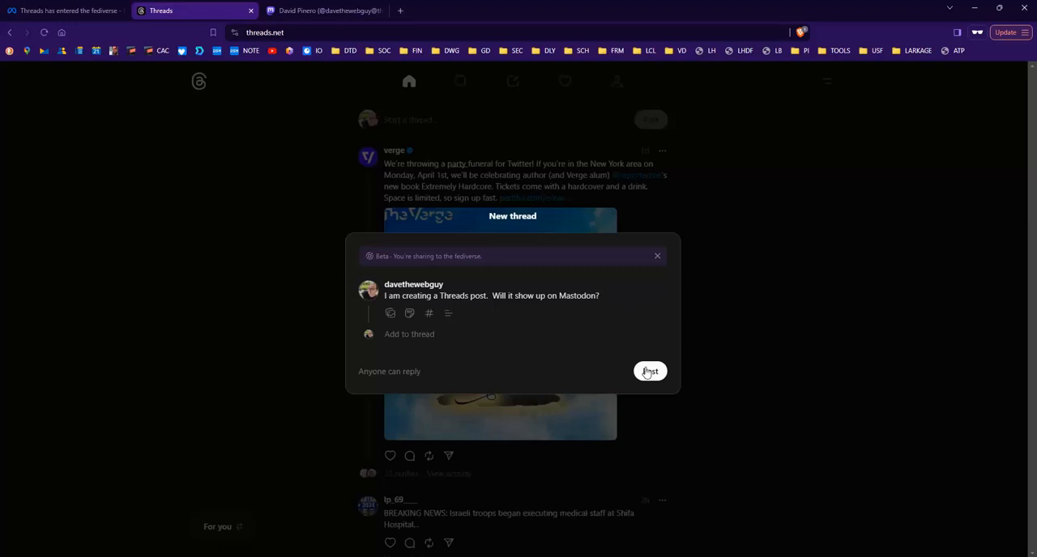
- Publish the thread and view the just-posted message from the Posted toast
{"action": "left_click", "coordinate": [649, 371]}
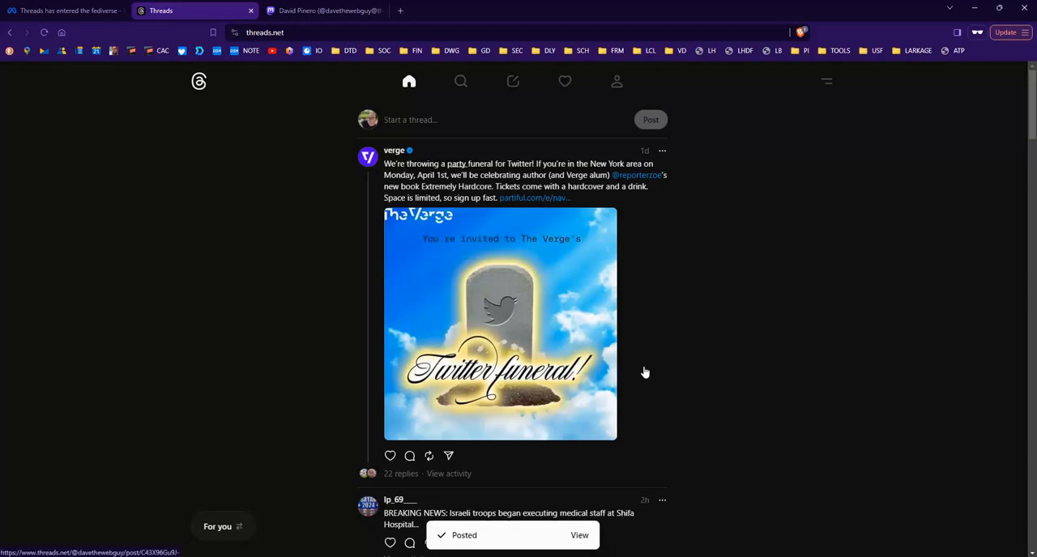
{"action": "left_click", "coordinate": [579, 535]}
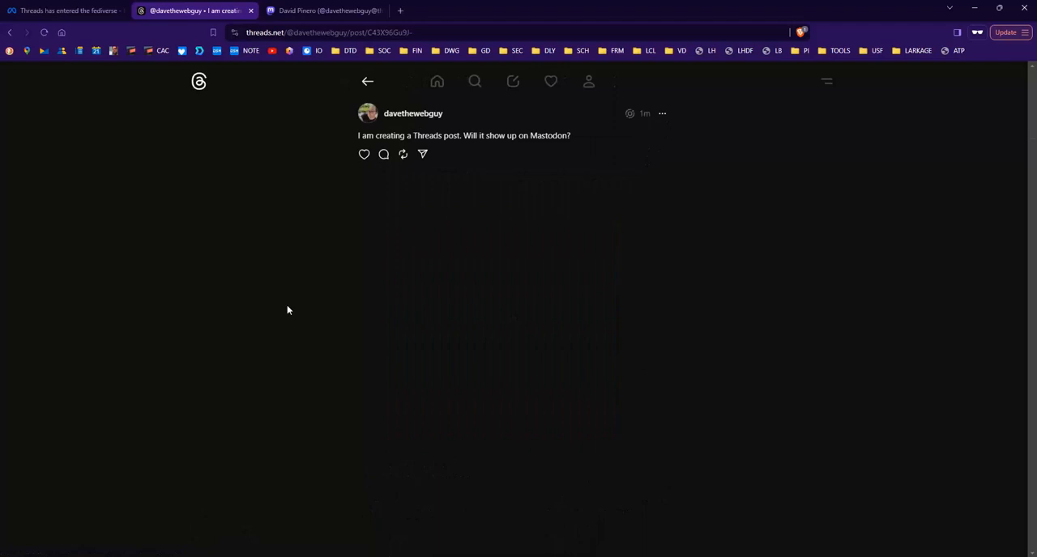
{"action": "mouse_move", "coordinate": [309, 158]}
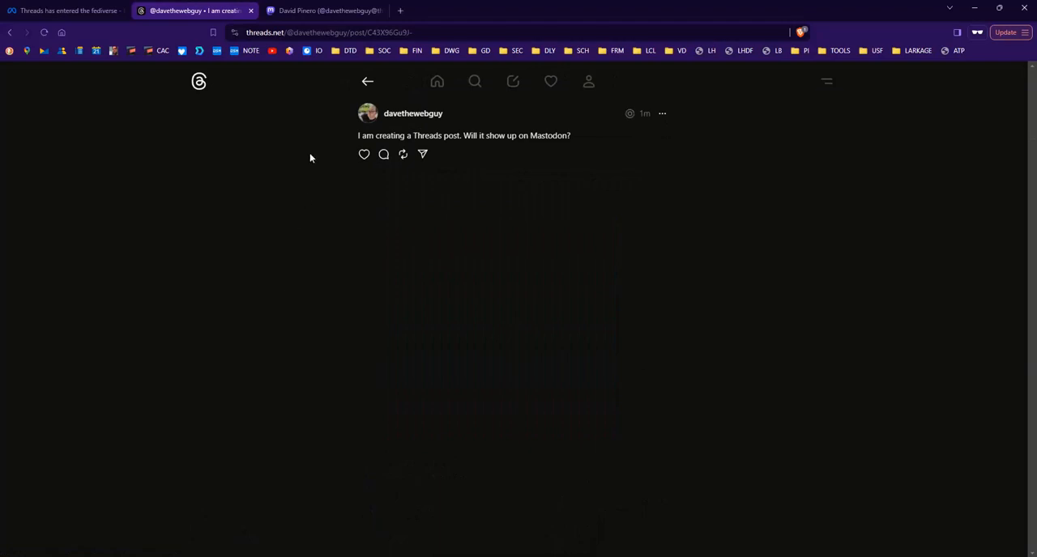
{"action": "left_click", "coordinate": [322, 9]}
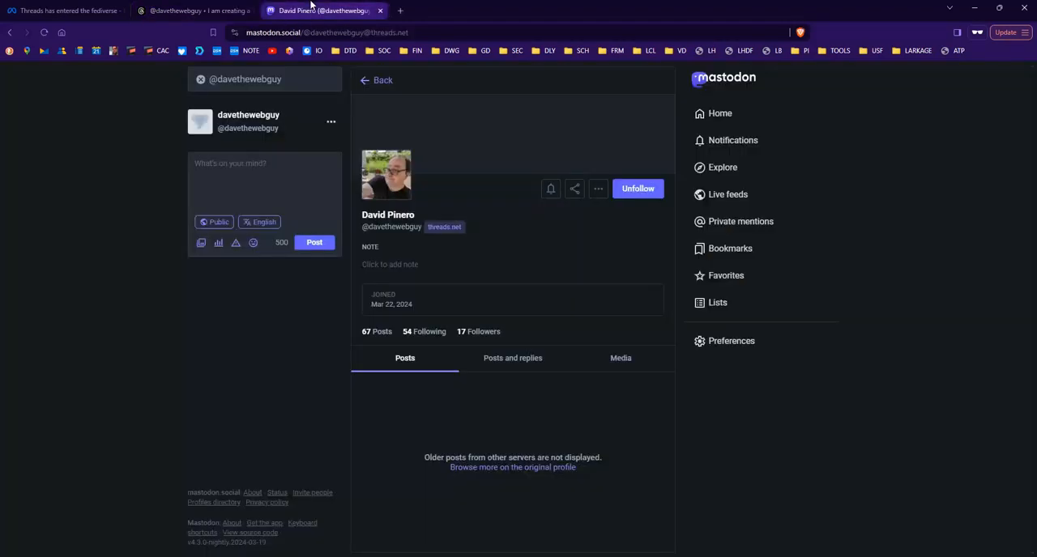
{"action": "mouse_move", "coordinate": [539, 226]}
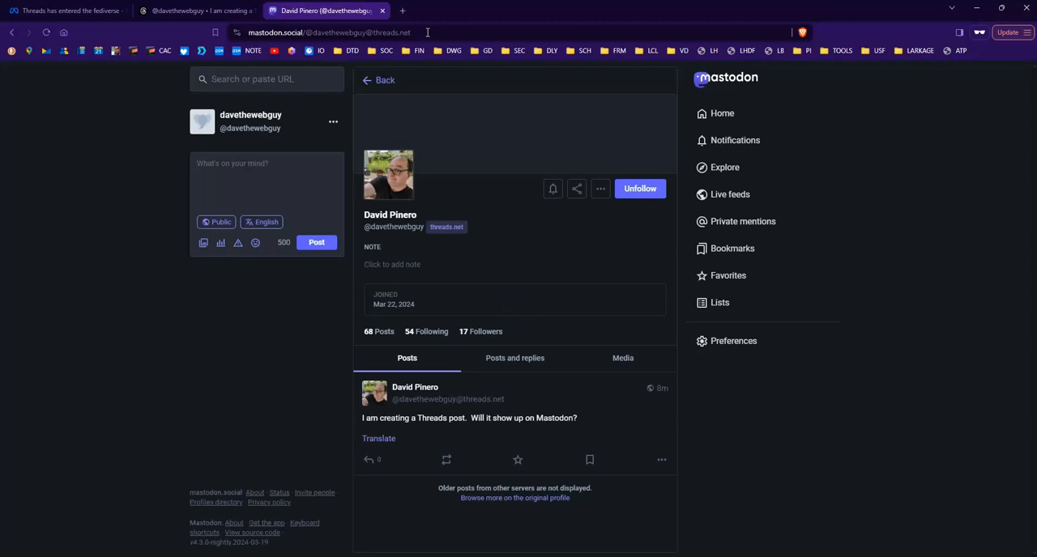
{"action": "mouse_move", "coordinate": [207, 409]}
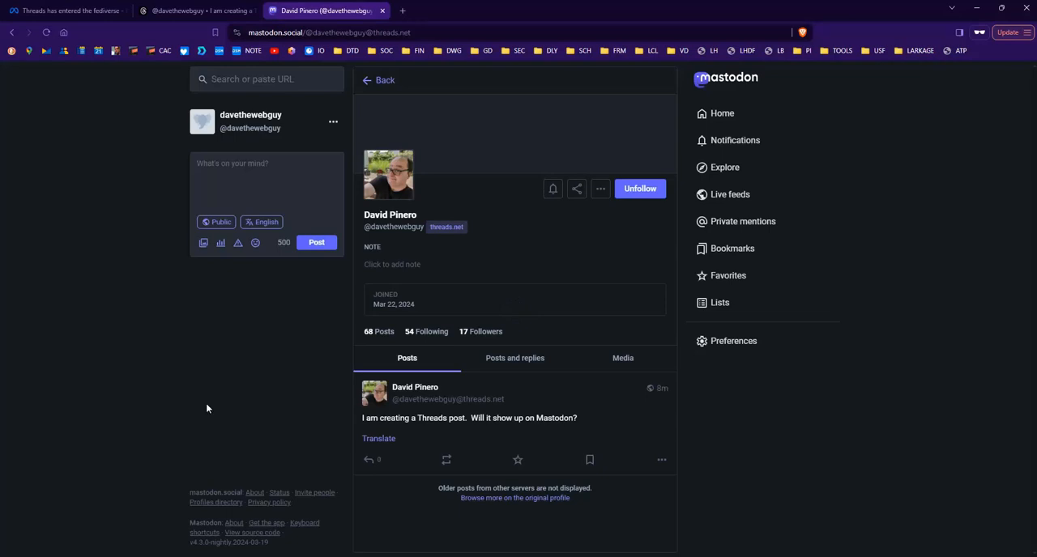
{"action": "left_click", "coordinate": [196, 11]}
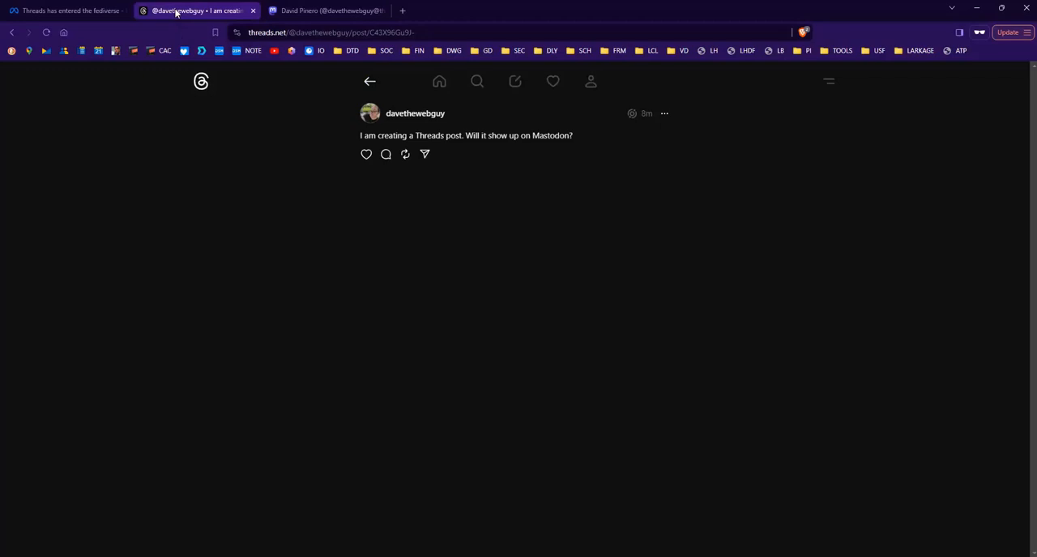
{"action": "left_click", "coordinate": [324, 10]}
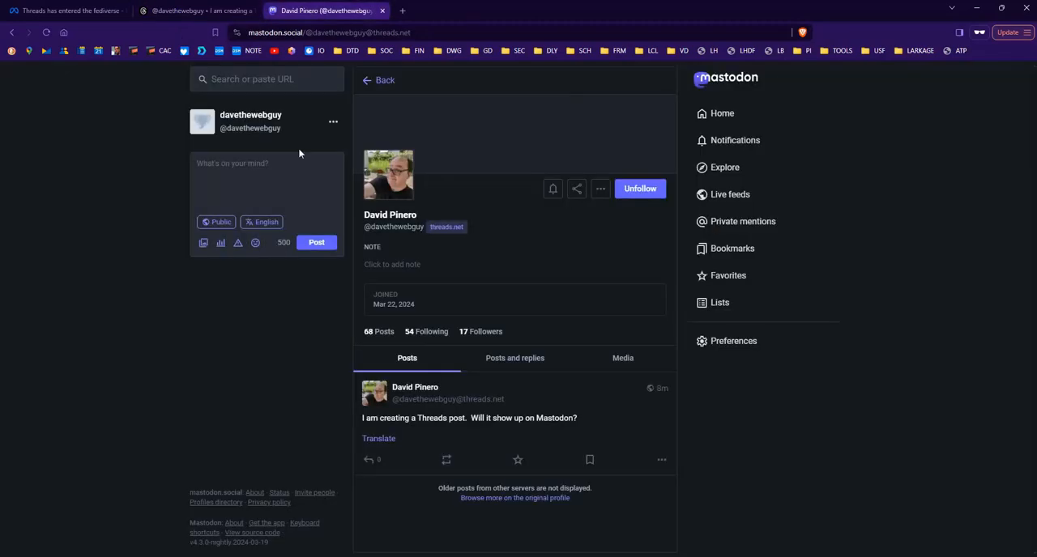
{"action": "mouse_move", "coordinate": [174, 387]}
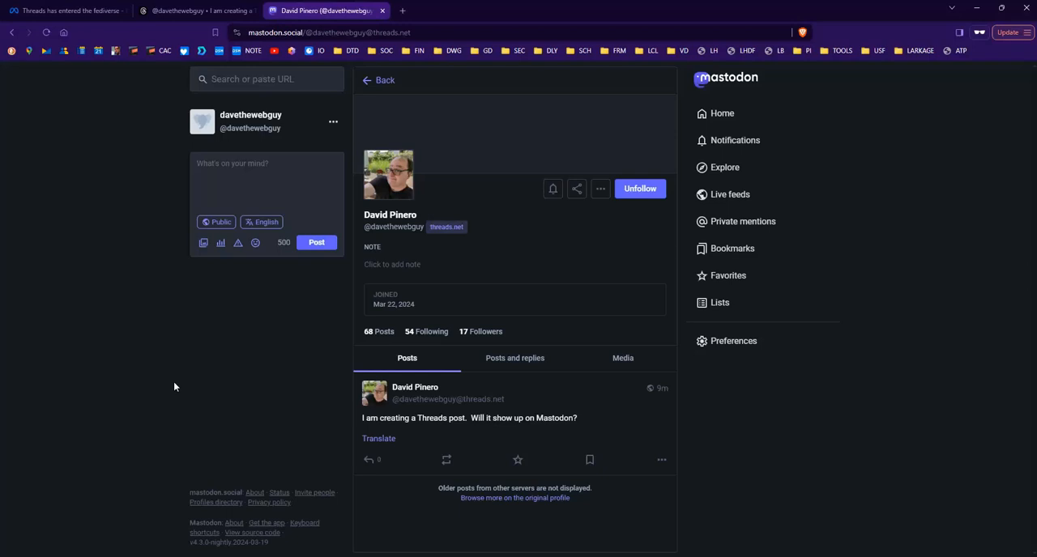
{"action": "mouse_move", "coordinate": [168, 35]}
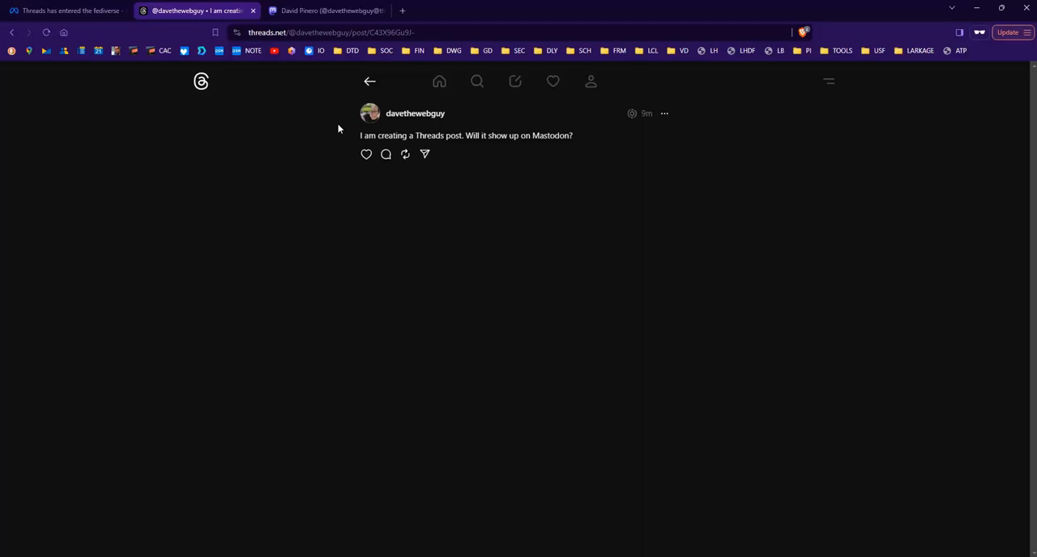
- Flip between the Threads original and the Mastodon profile, ending on the federated post marked 10 minutes old
{"action": "left_click", "coordinate": [324, 10]}
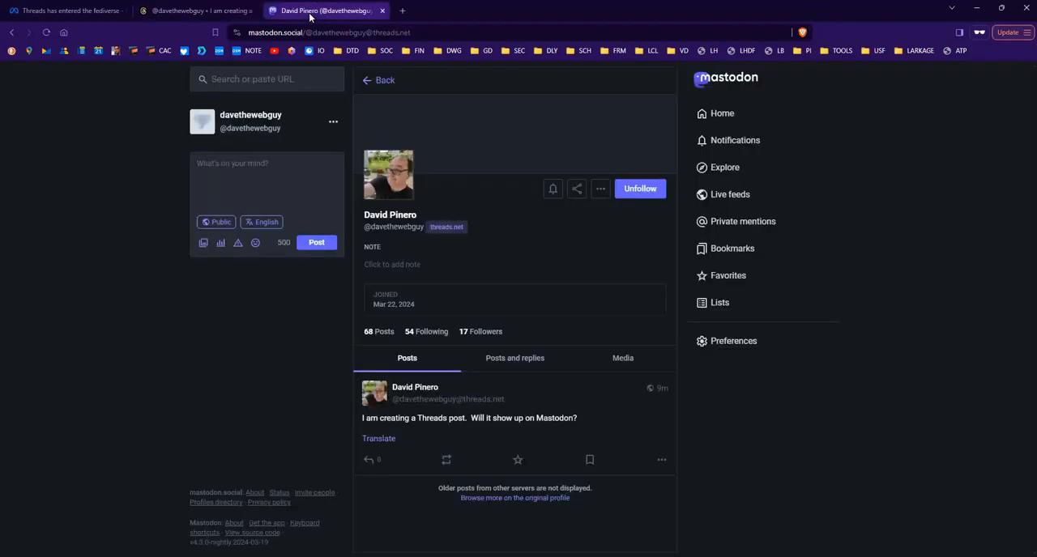
{"action": "mouse_move", "coordinate": [106, 142]}
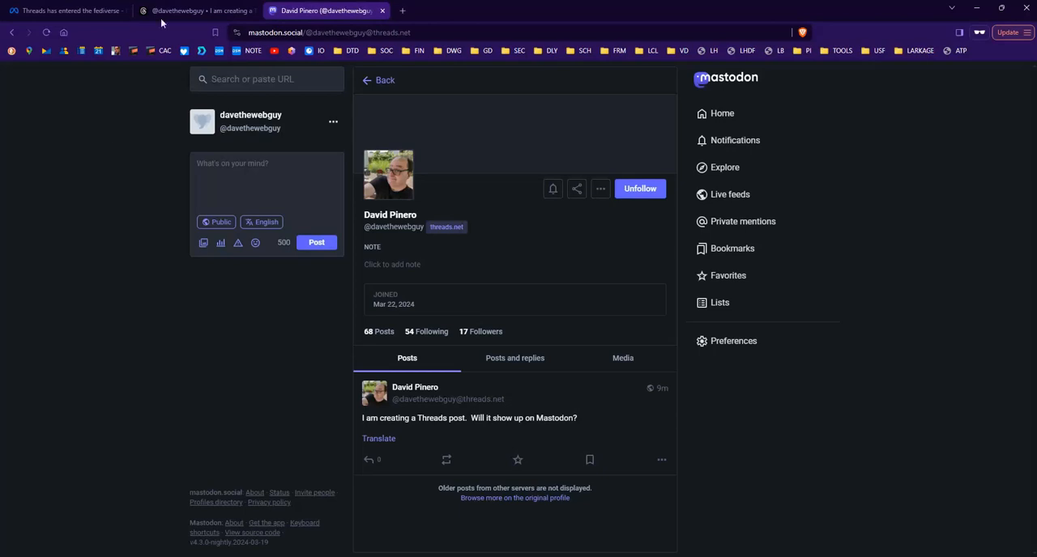
{"action": "mouse_move", "coordinate": [437, 397]}
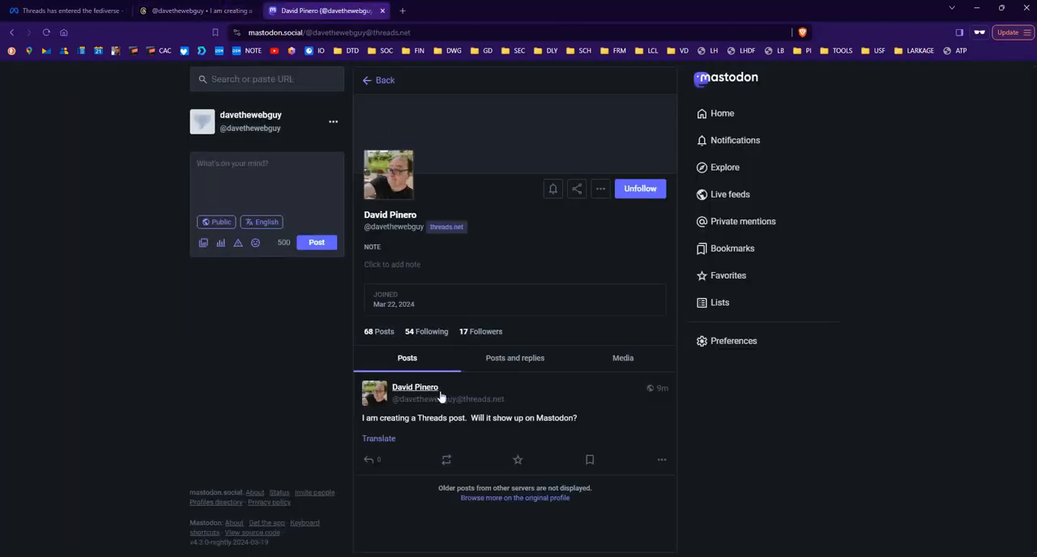
{"action": "mouse_move", "coordinate": [486, 356]}
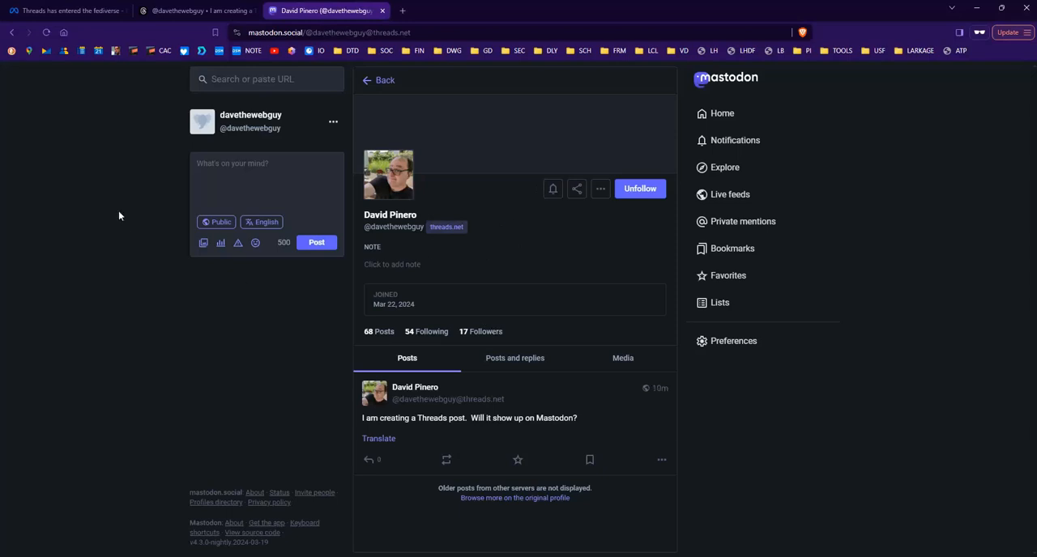
{"action": "left_click", "coordinate": [194, 10]}
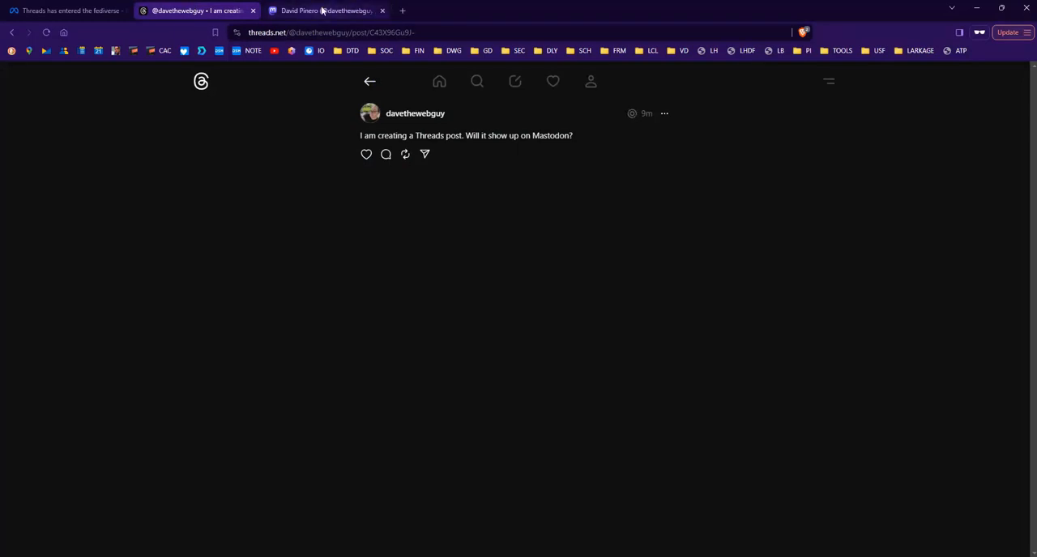
{"action": "left_click", "coordinate": [324, 11]}
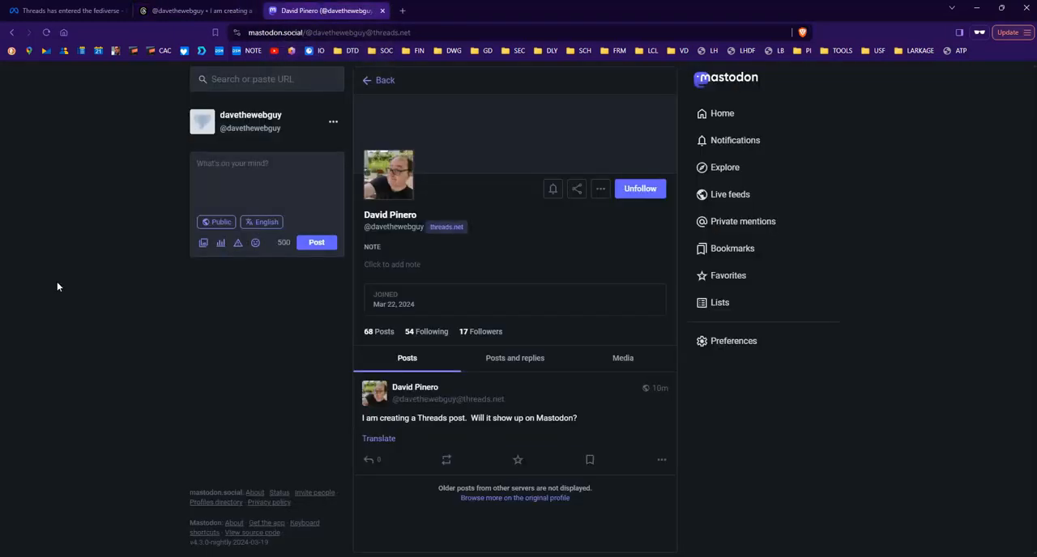